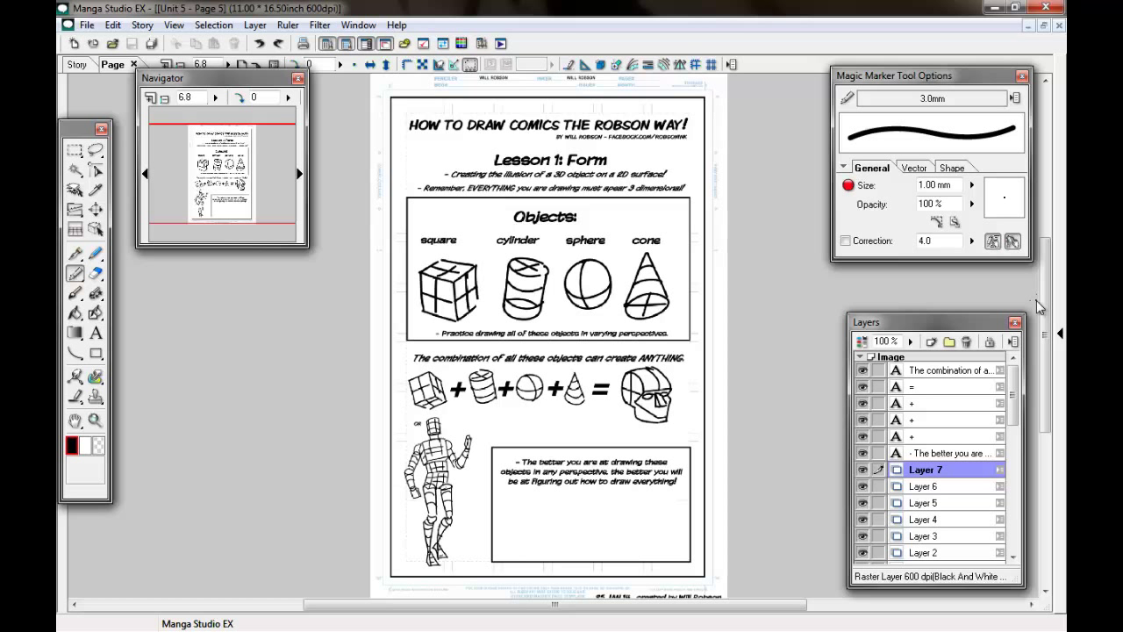
{"action": "mouse_move", "coordinate": [705, 103]}
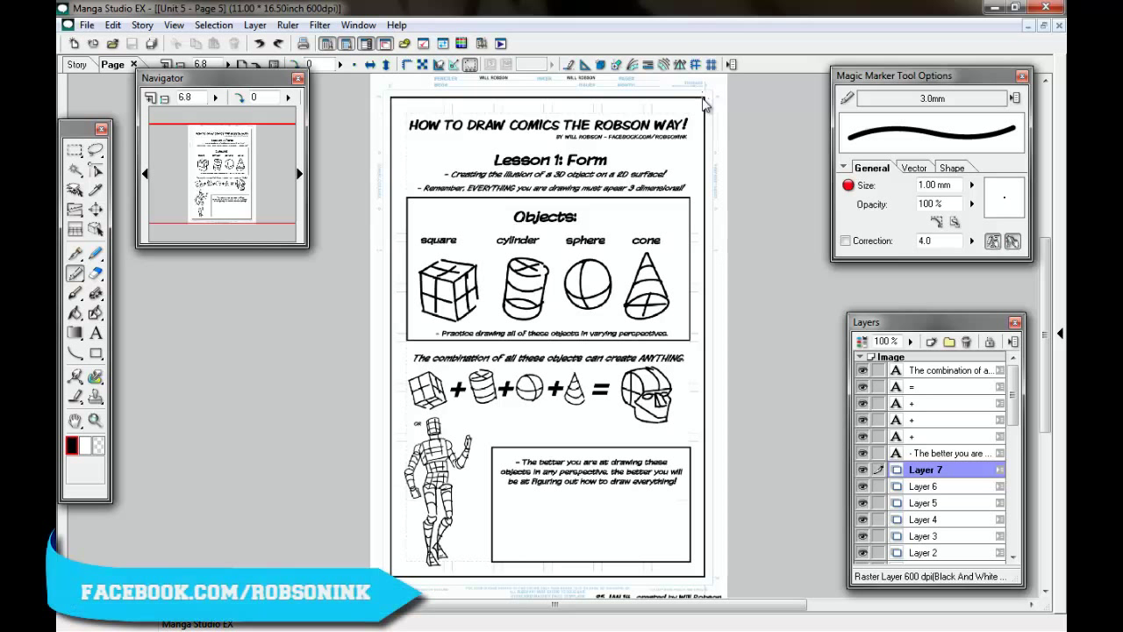
{"action": "mouse_move", "coordinate": [602, 473]}
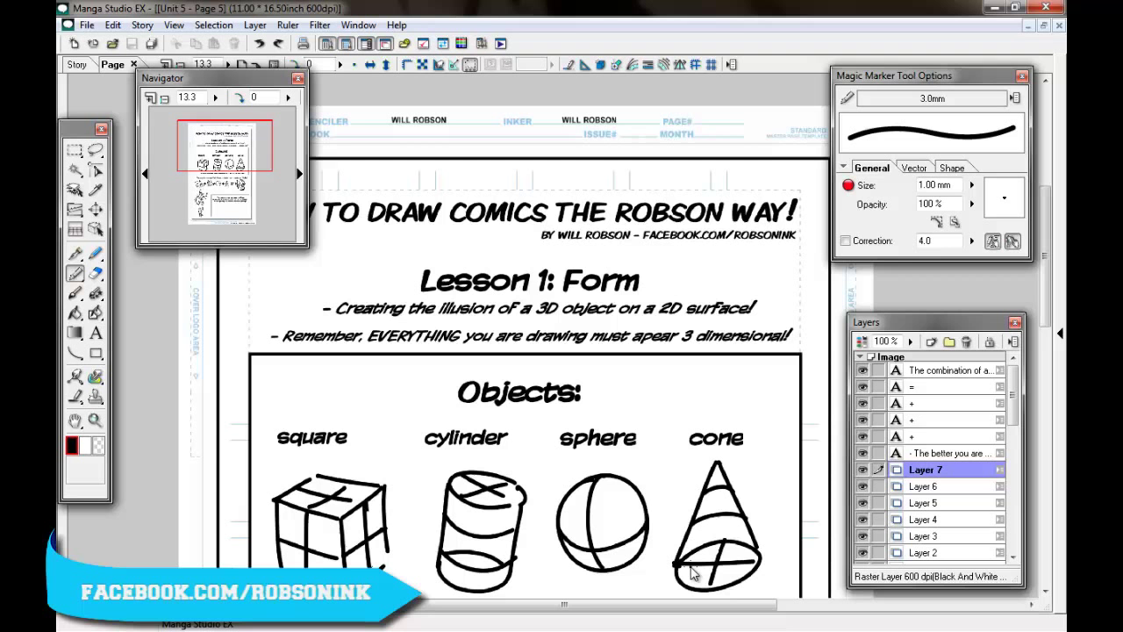
{"action": "mouse_move", "coordinate": [1042, 274]}
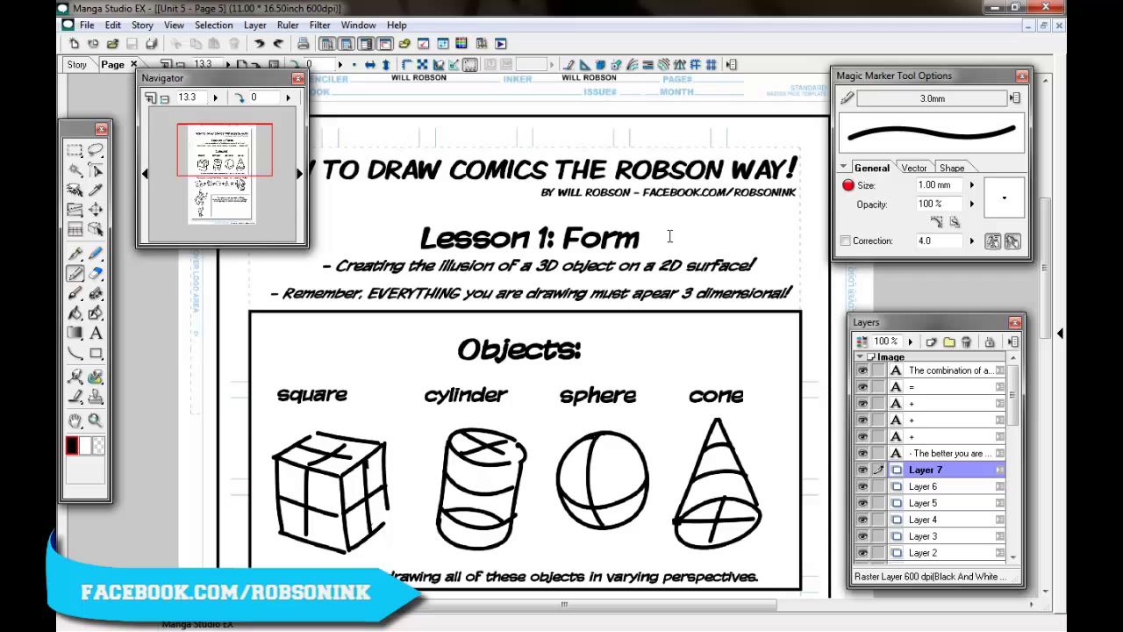
{"action": "mouse_move", "coordinate": [692, 605]}
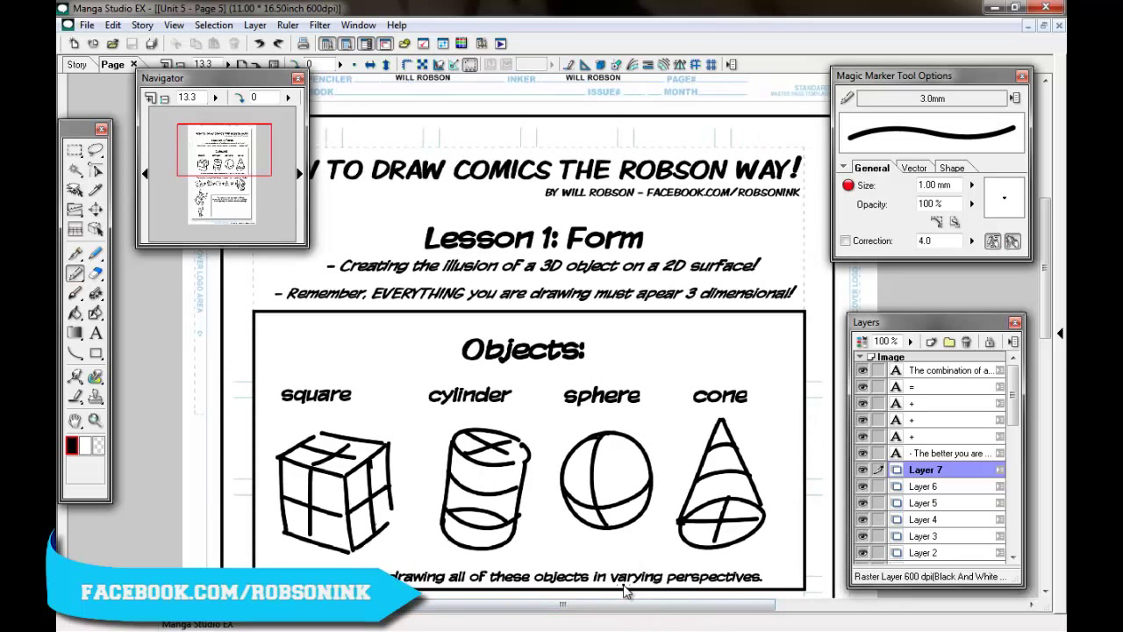
{"action": "mouse_move", "coordinate": [646, 600]}
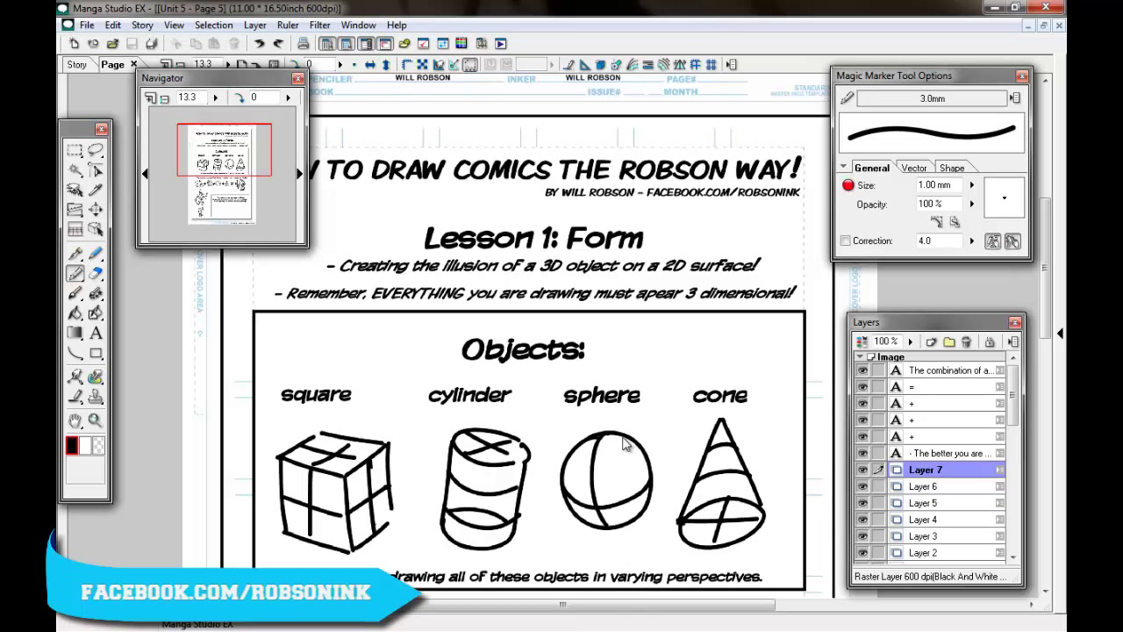
{"action": "mouse_move", "coordinate": [716, 288]}
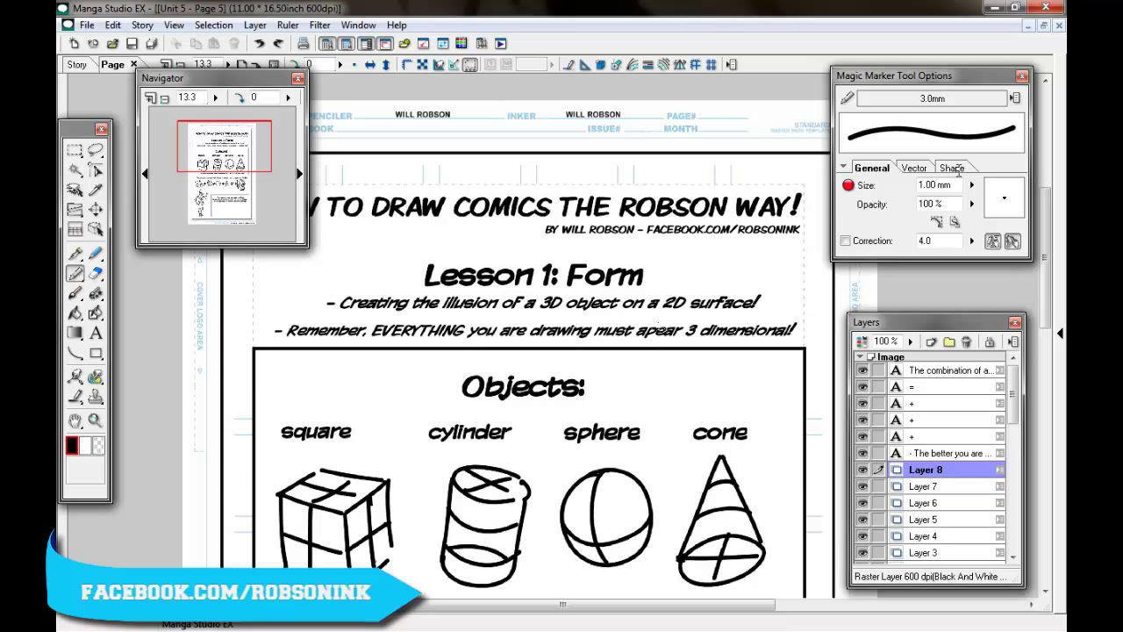
Scroll down the lesson page to the combined-objects figure and back up to the Form drawings
{"action": "scroll", "scroll_direction": "down", "scroll_amount": 3}
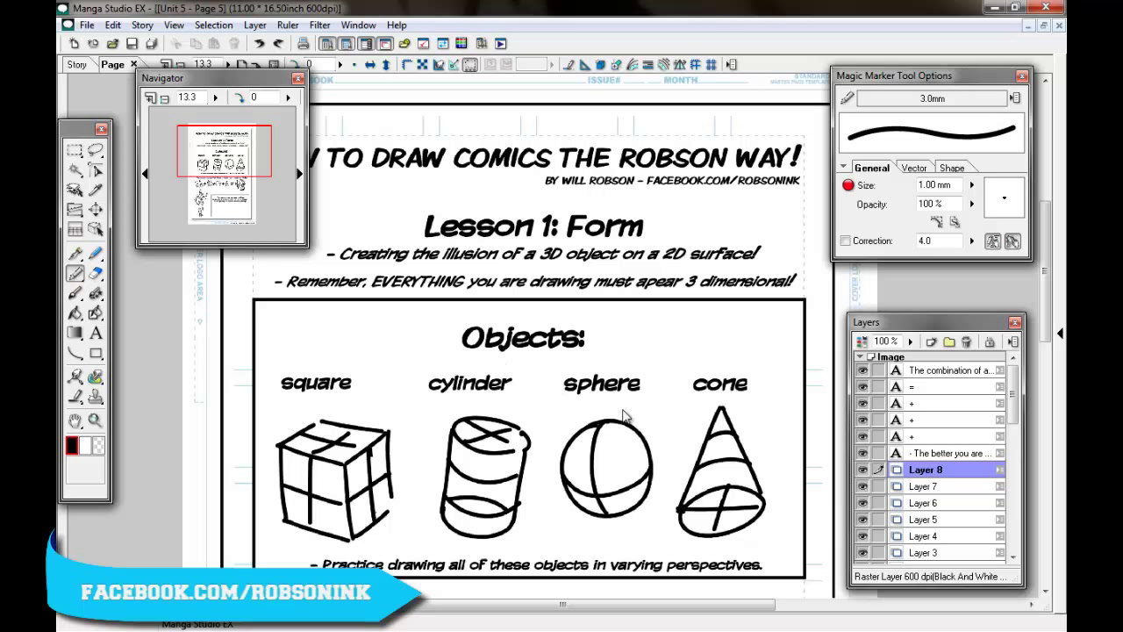
{"action": "mouse_move", "coordinate": [762, 285]}
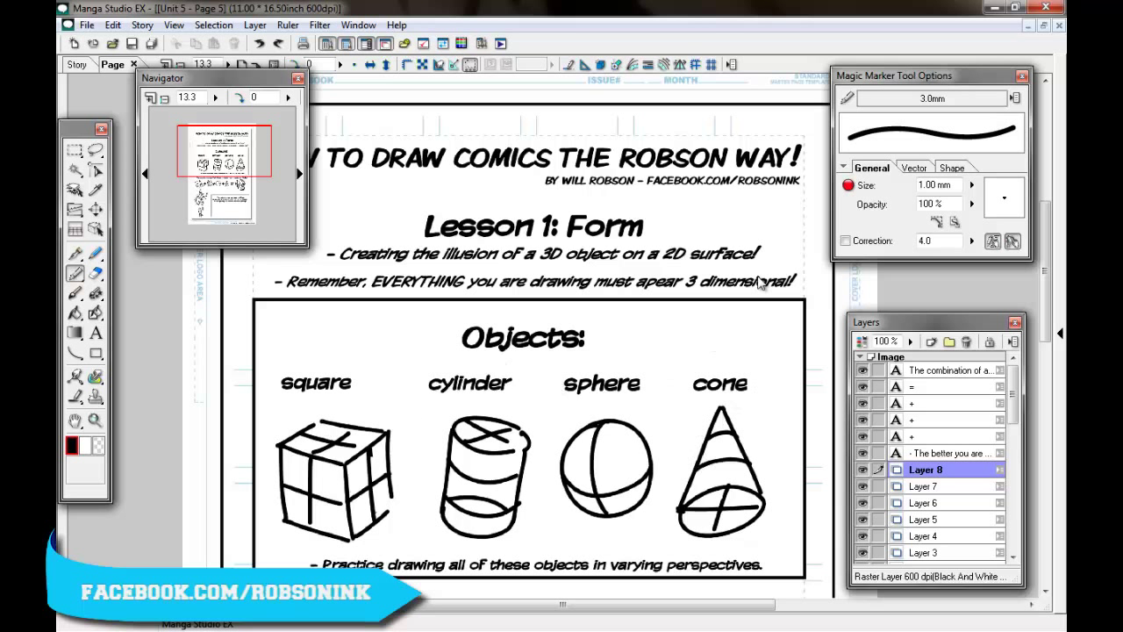
{"action": "scroll", "scroll_direction": "down", "scroll_amount": 3}
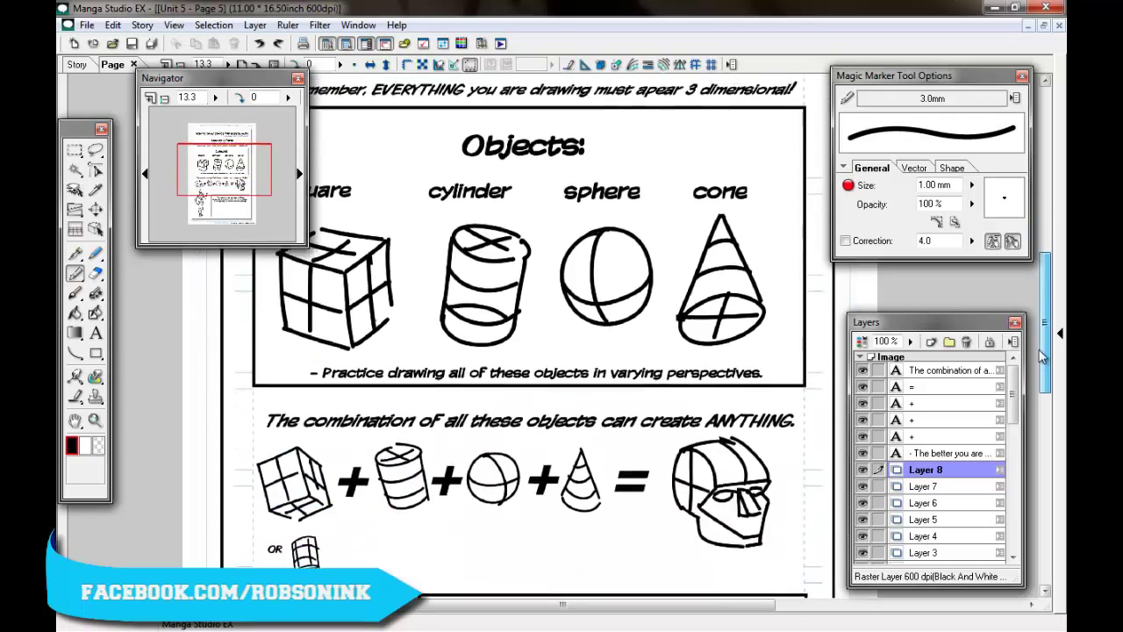
{"action": "scroll", "scroll_direction": "down", "scroll_amount": 3}
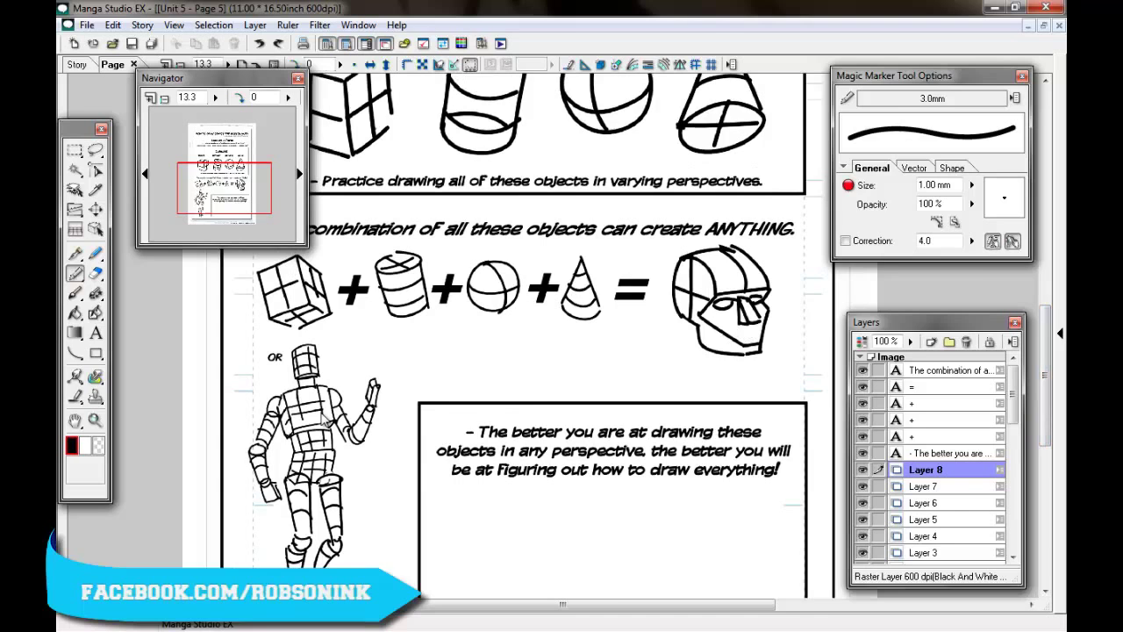
{"action": "scroll", "scroll_direction": "down", "scroll_amount": 3}
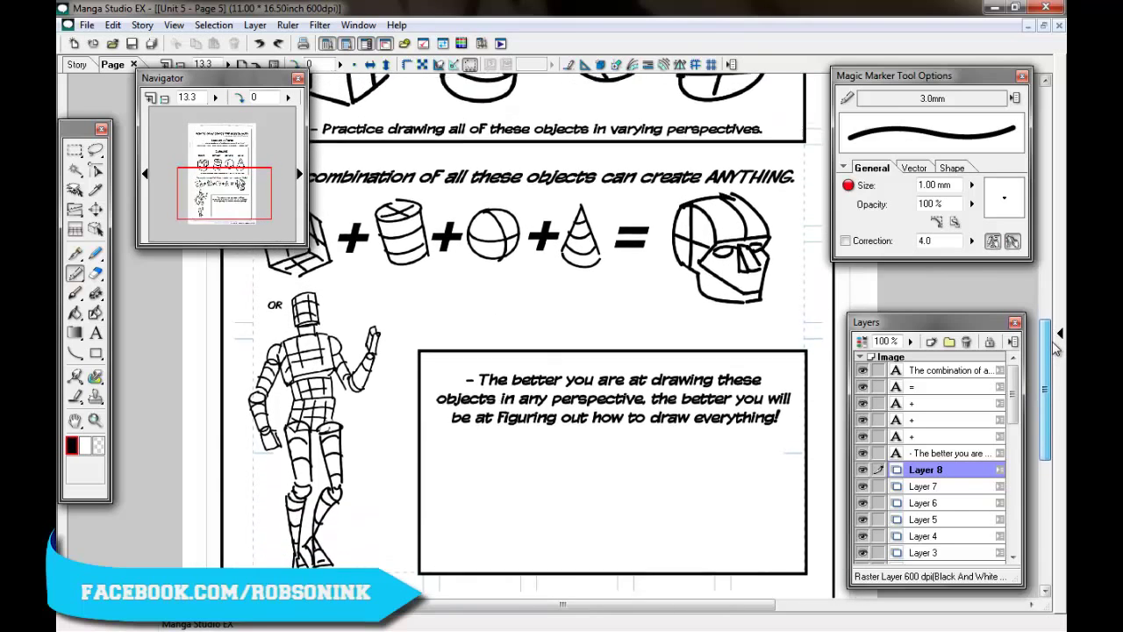
{"action": "scroll", "scroll_direction": "down", "scroll_amount": 3}
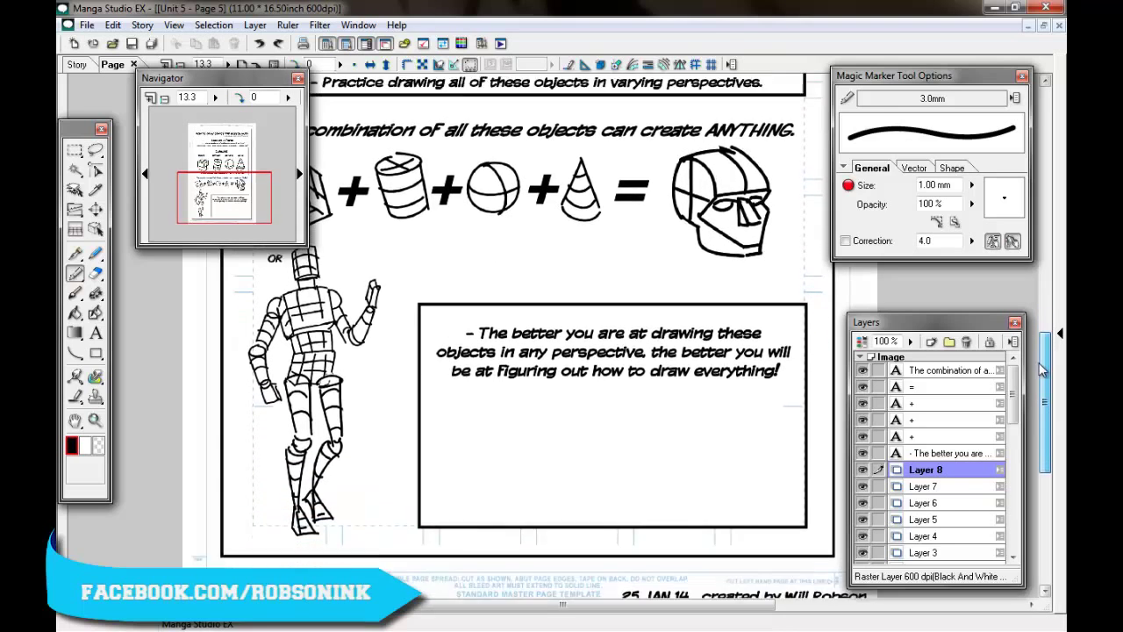
{"action": "scroll", "scroll_direction": "up", "scroll_amount": 3}
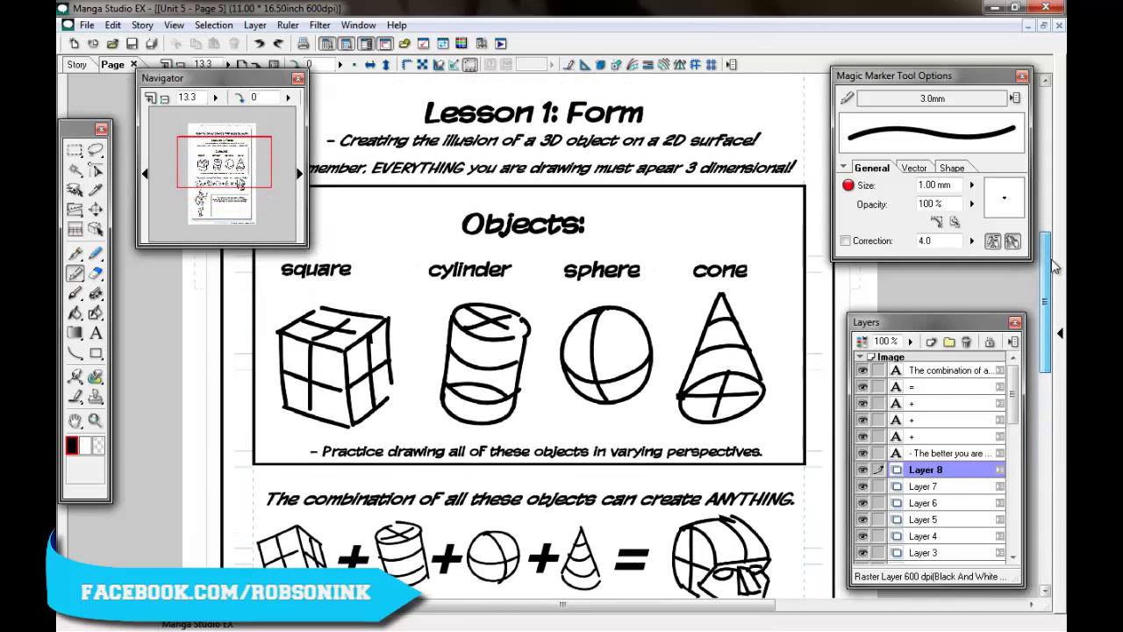
{"action": "scroll", "scroll_direction": "up", "scroll_amount": 3}
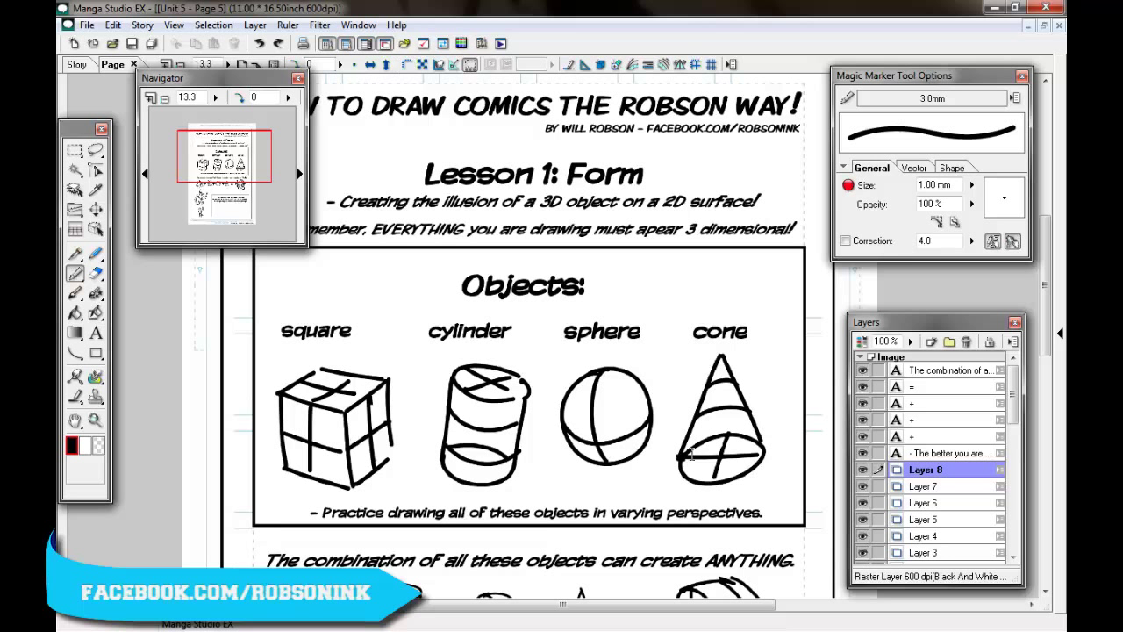
{"action": "mouse_move", "coordinate": [786, 622]}
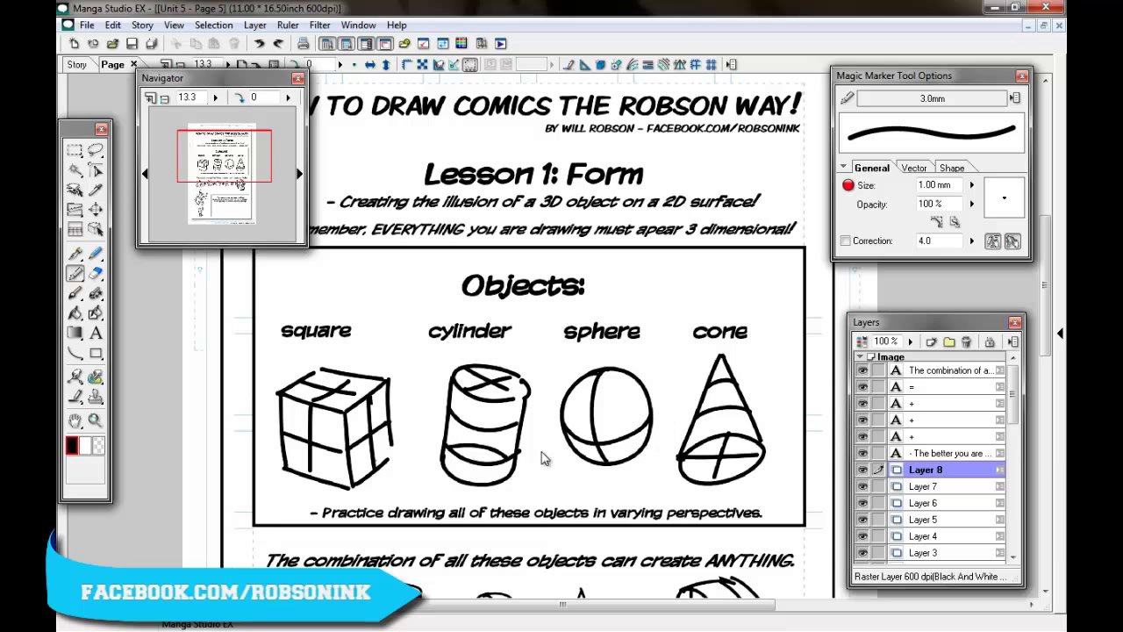
{"action": "mouse_move", "coordinate": [466, 342]}
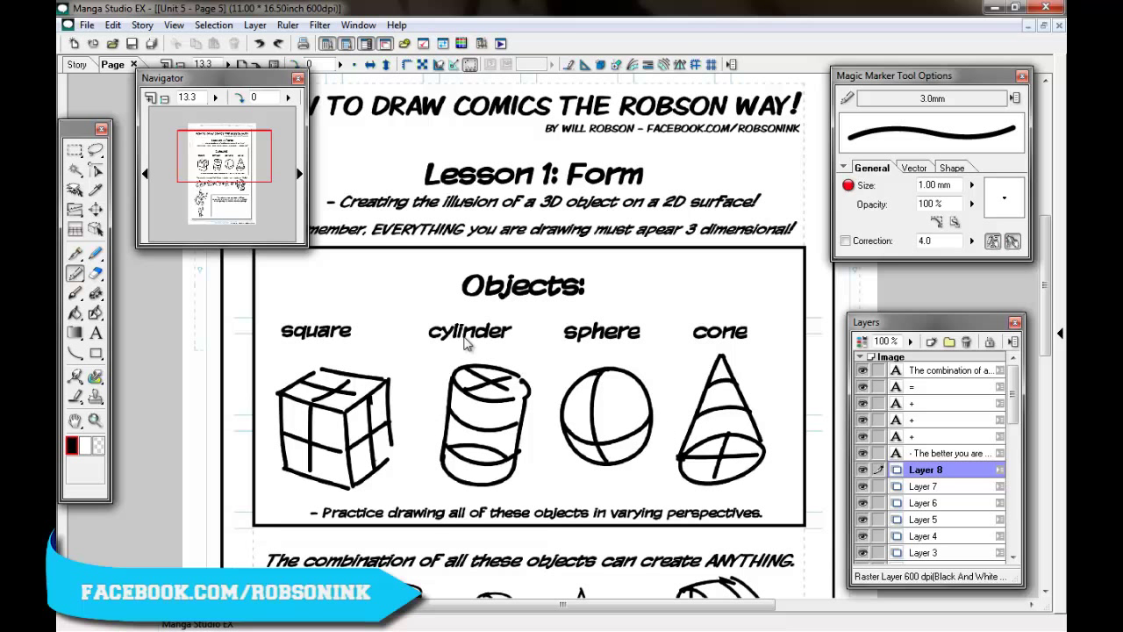
{"action": "scroll", "scroll_direction": "down", "scroll_amount": 3}
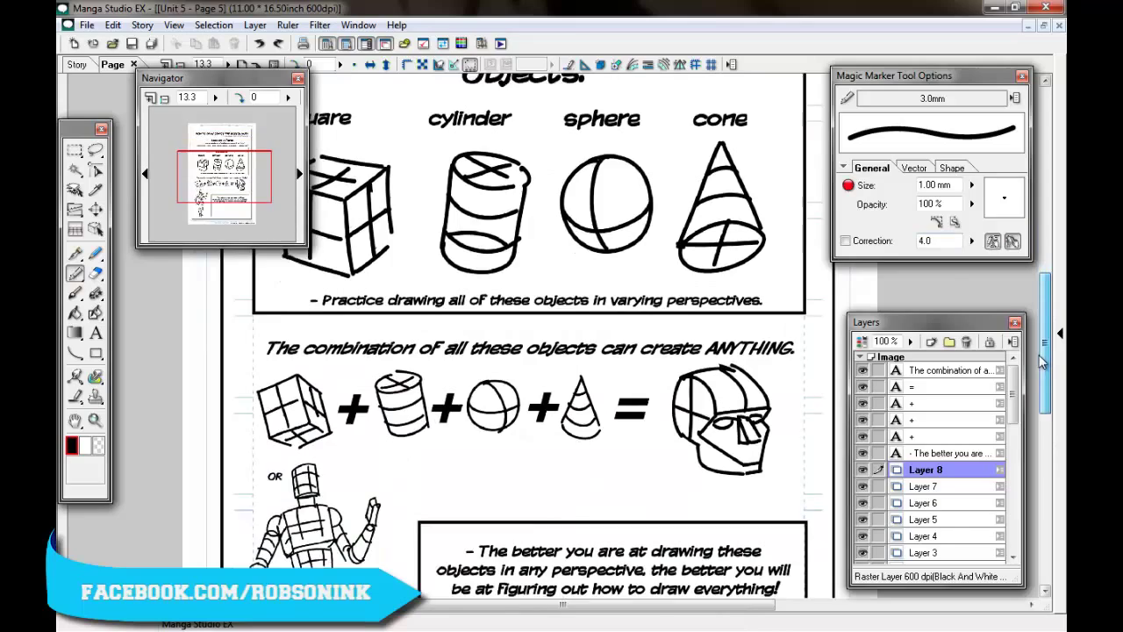
{"action": "scroll", "scroll_direction": "down", "scroll_amount": 3}
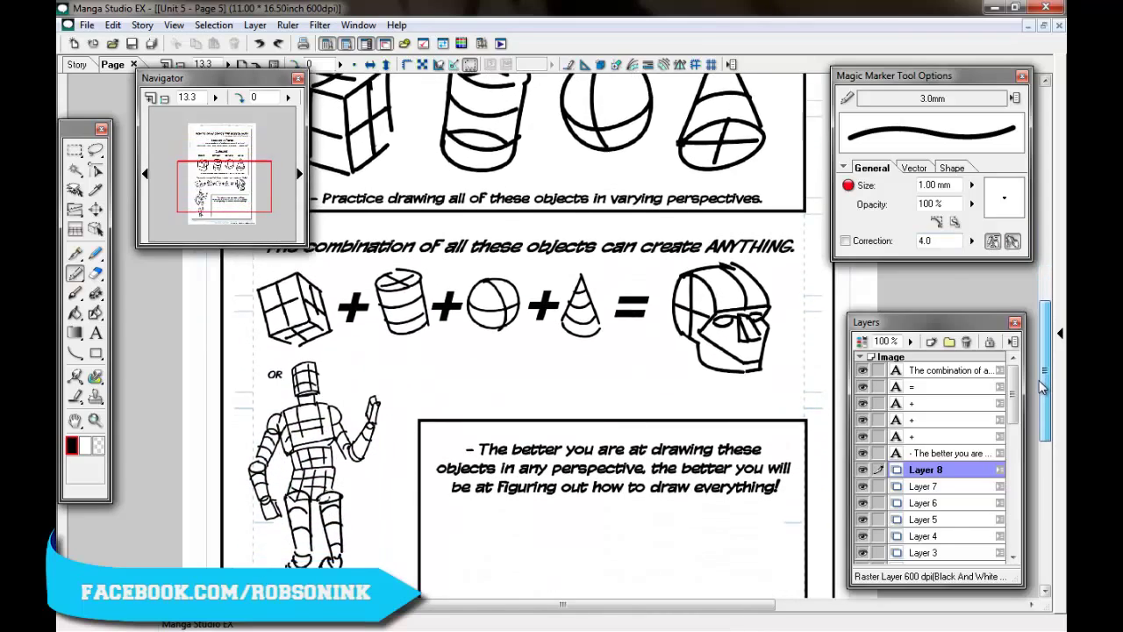
{"action": "scroll", "scroll_direction": "up", "scroll_amount": 3}
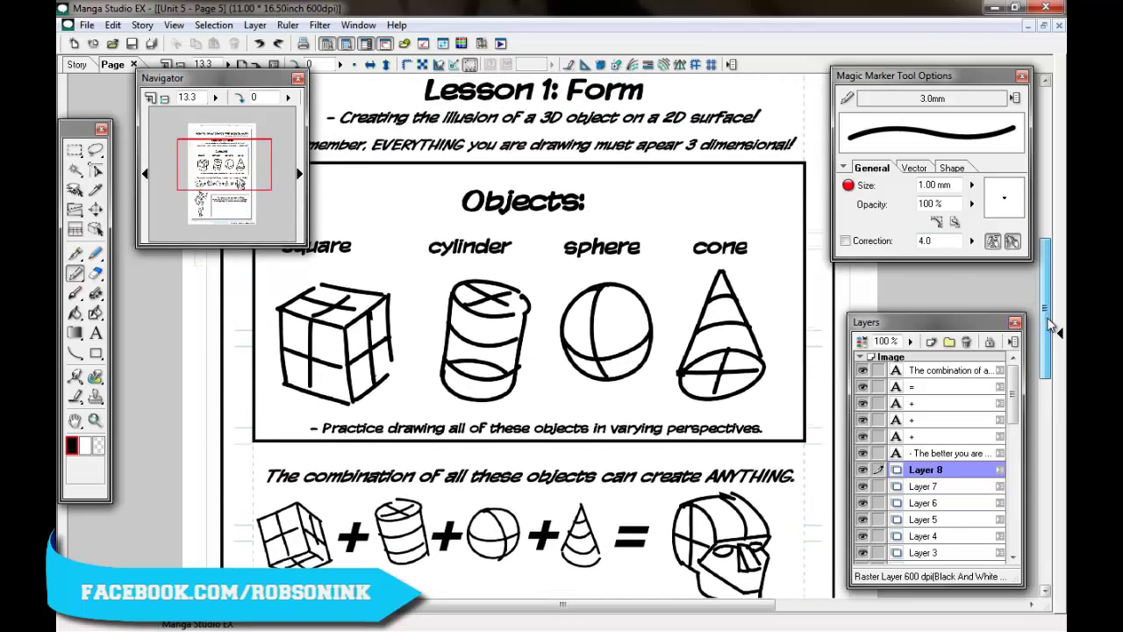
{"action": "scroll", "scroll_direction": "up", "scroll_amount": 3}
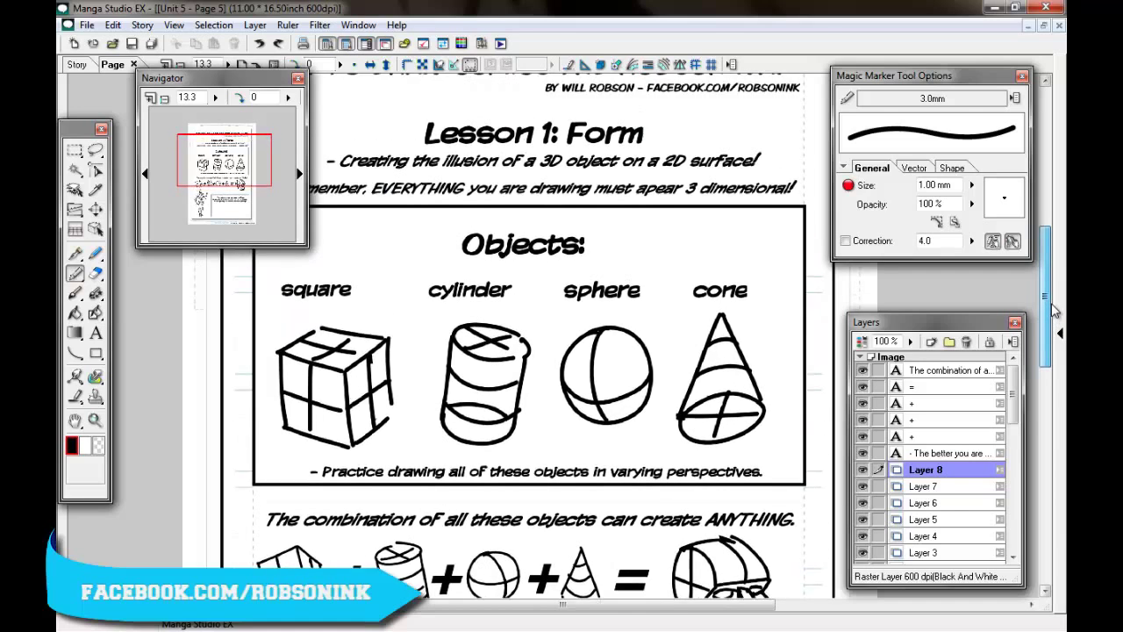
{"action": "scroll", "scroll_direction": "down", "scroll_amount": 3}
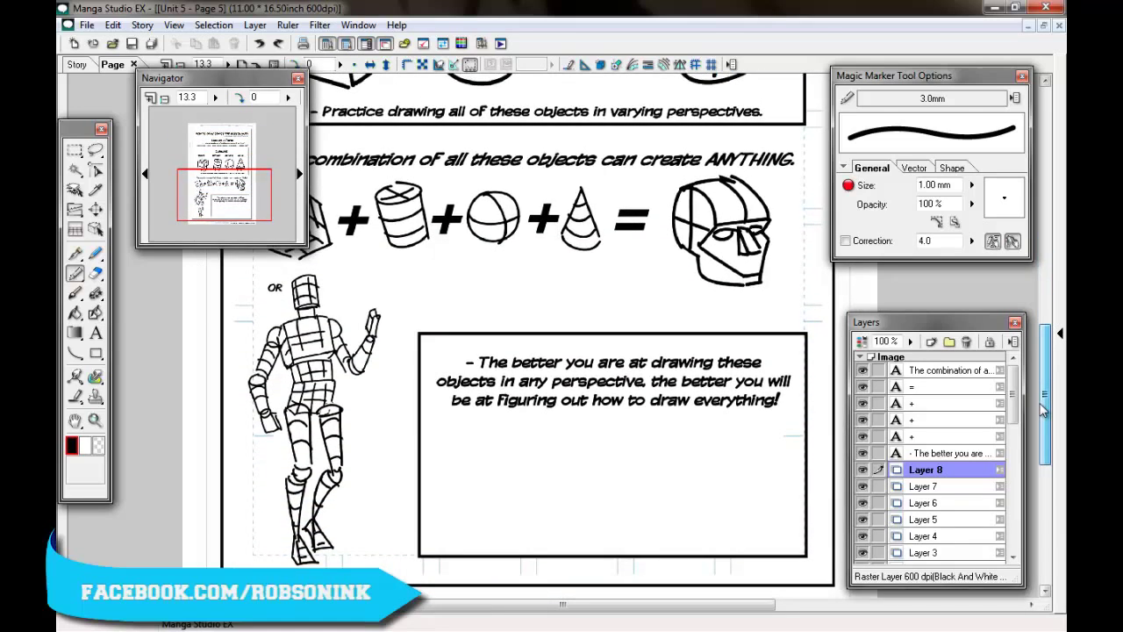
{"action": "scroll", "scroll_direction": "up", "scroll_amount": 3}
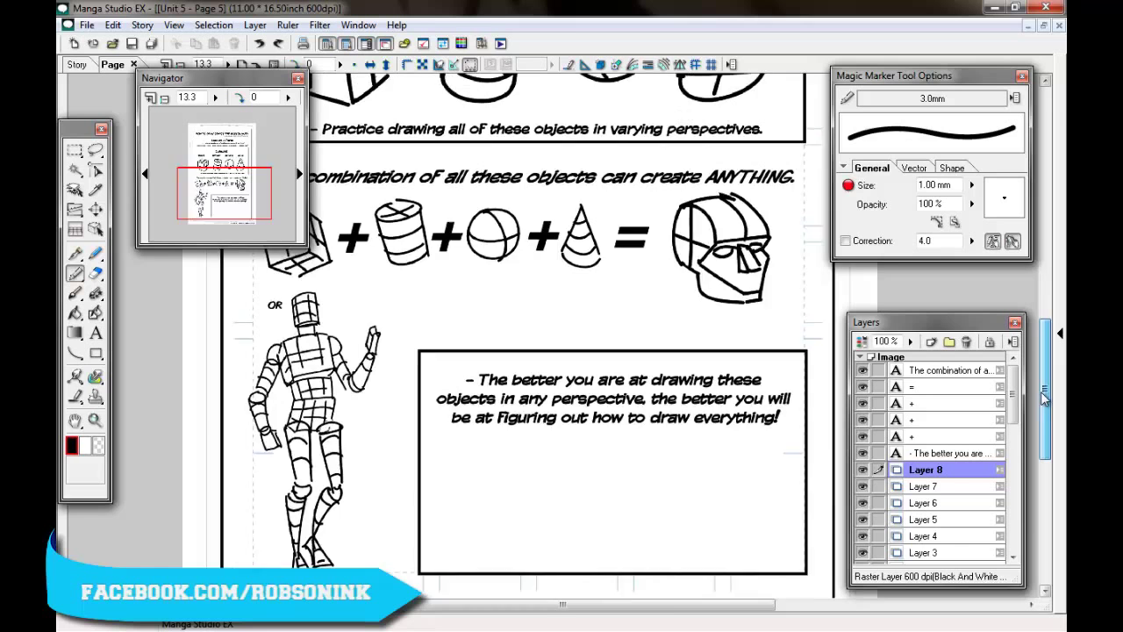
{"action": "scroll", "scroll_direction": "up", "scroll_amount": 3}
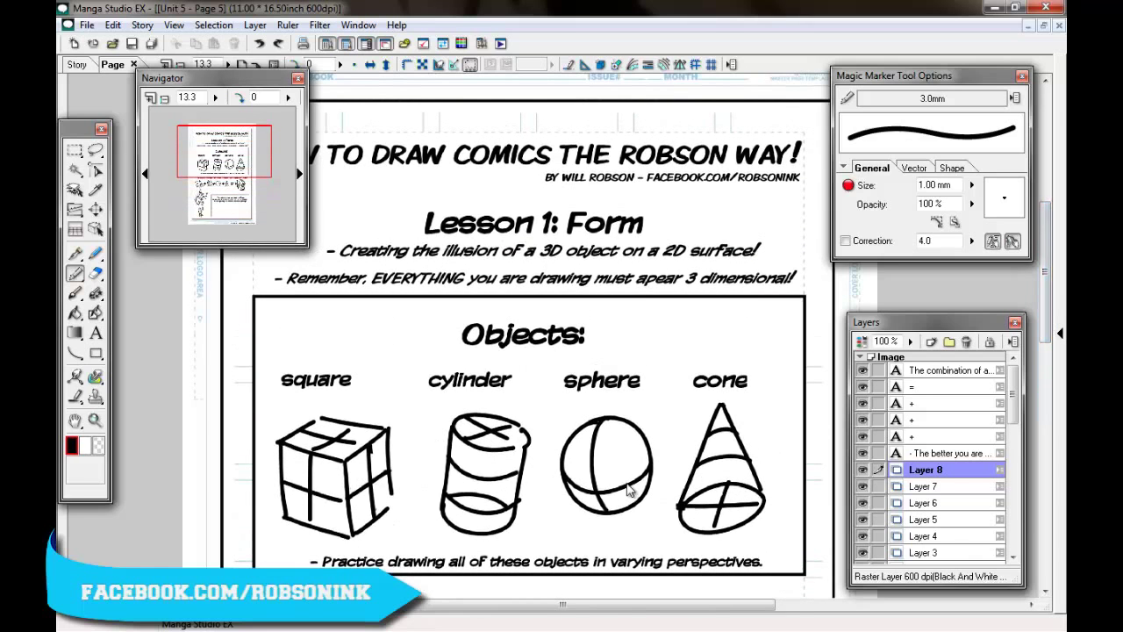
{"action": "mouse_move", "coordinate": [746, 372]}
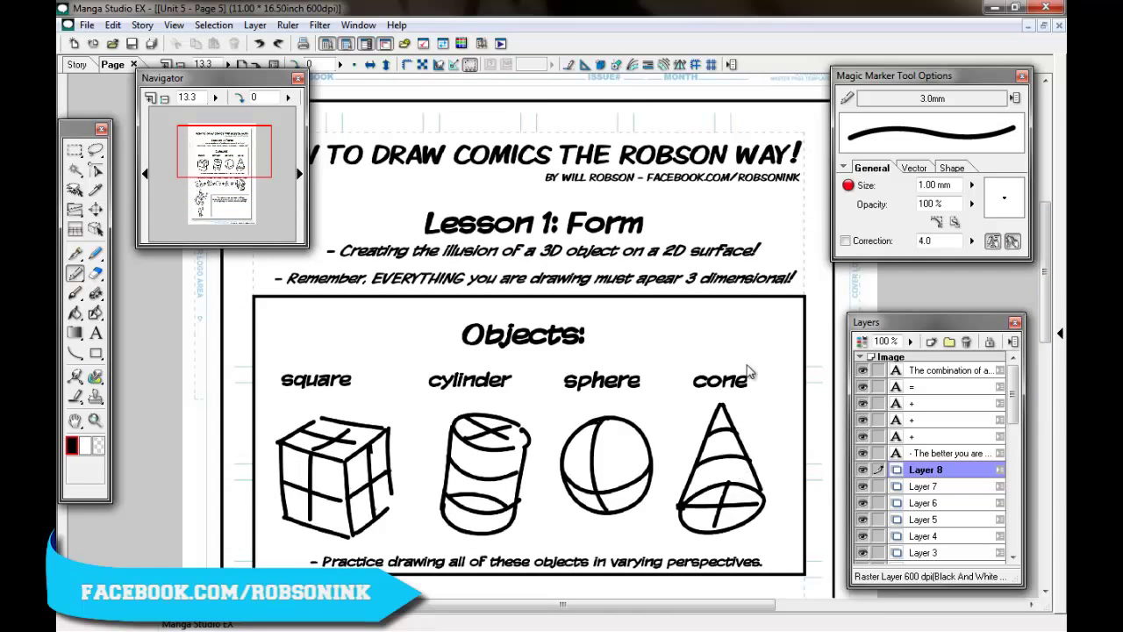
{"action": "scroll", "scroll_direction": "up", "scroll_amount": 3}
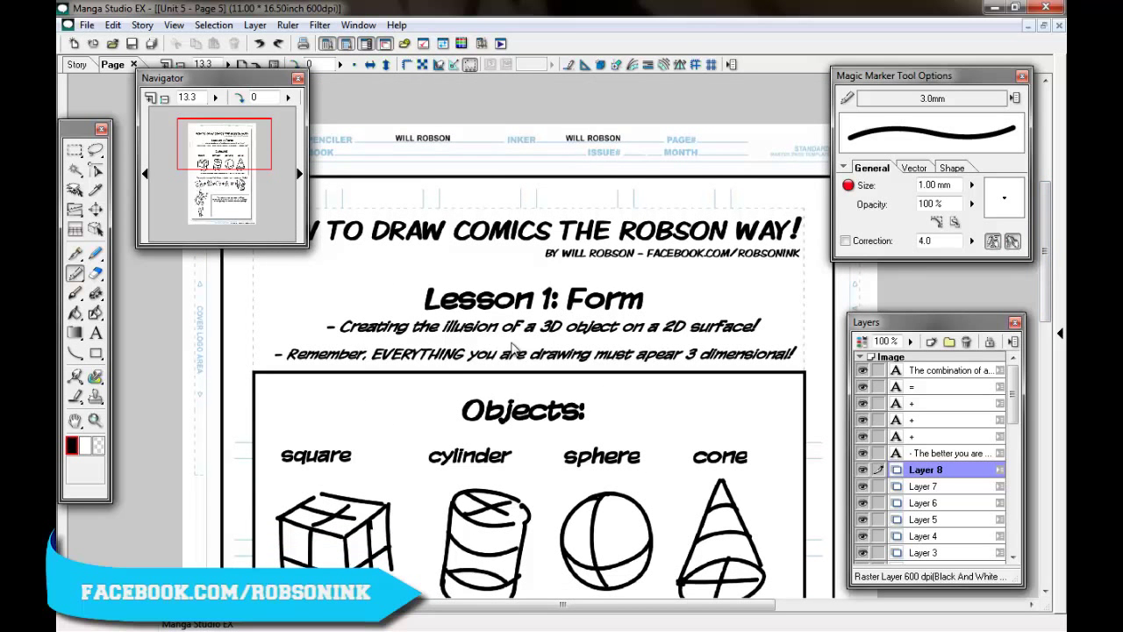
{"action": "mouse_move", "coordinate": [597, 347]}
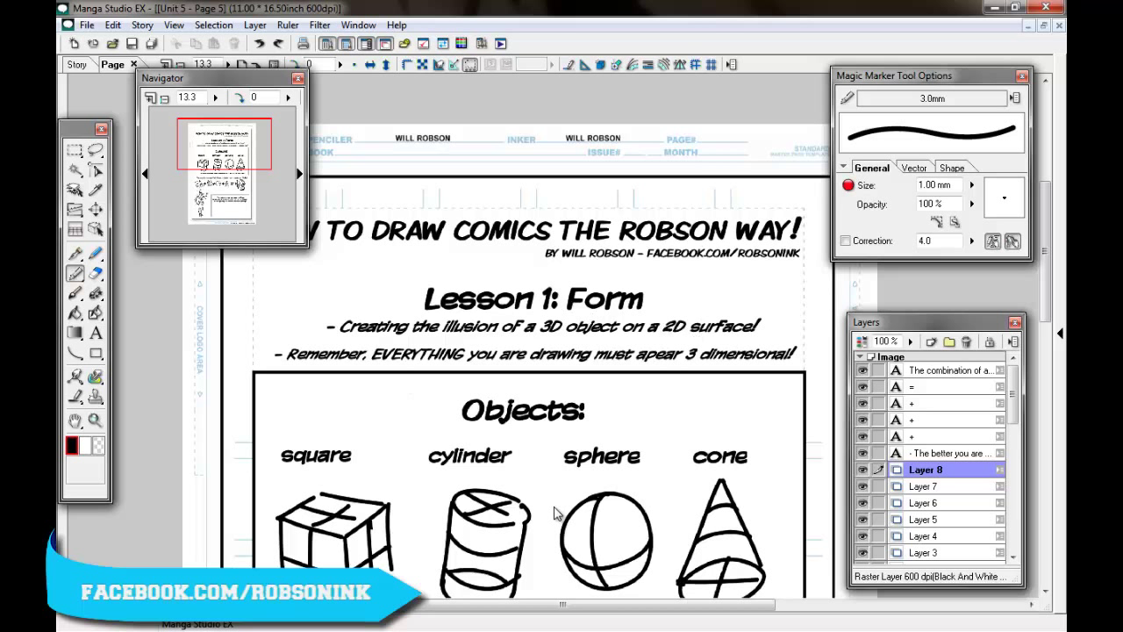
{"action": "mouse_move", "coordinate": [668, 456]}
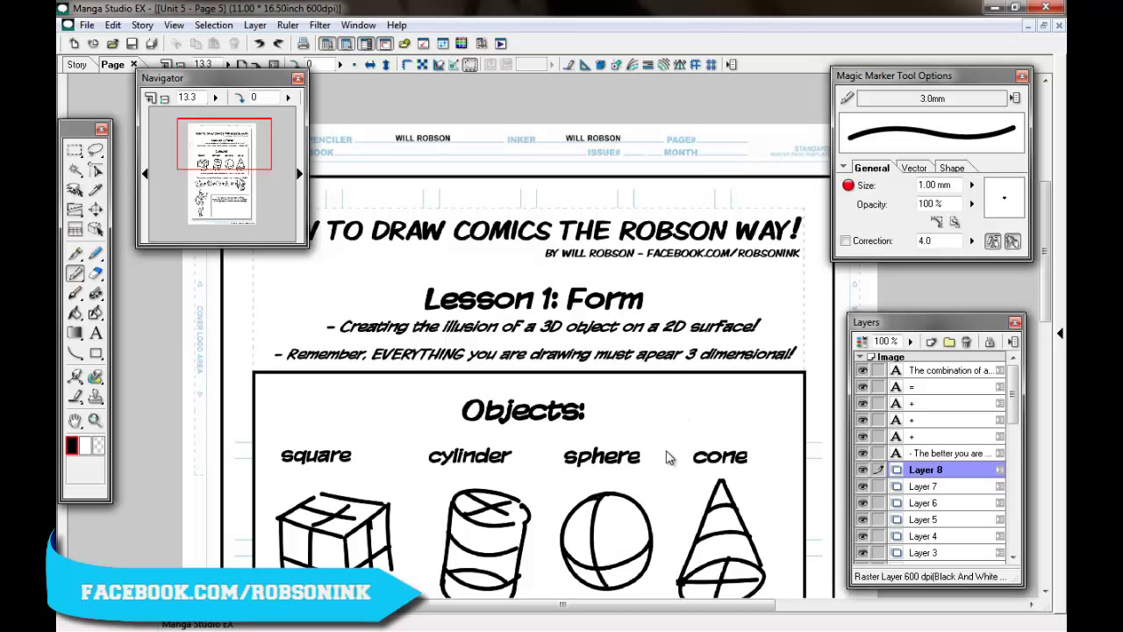
{"action": "scroll", "scroll_direction": "down", "scroll_amount": 3}
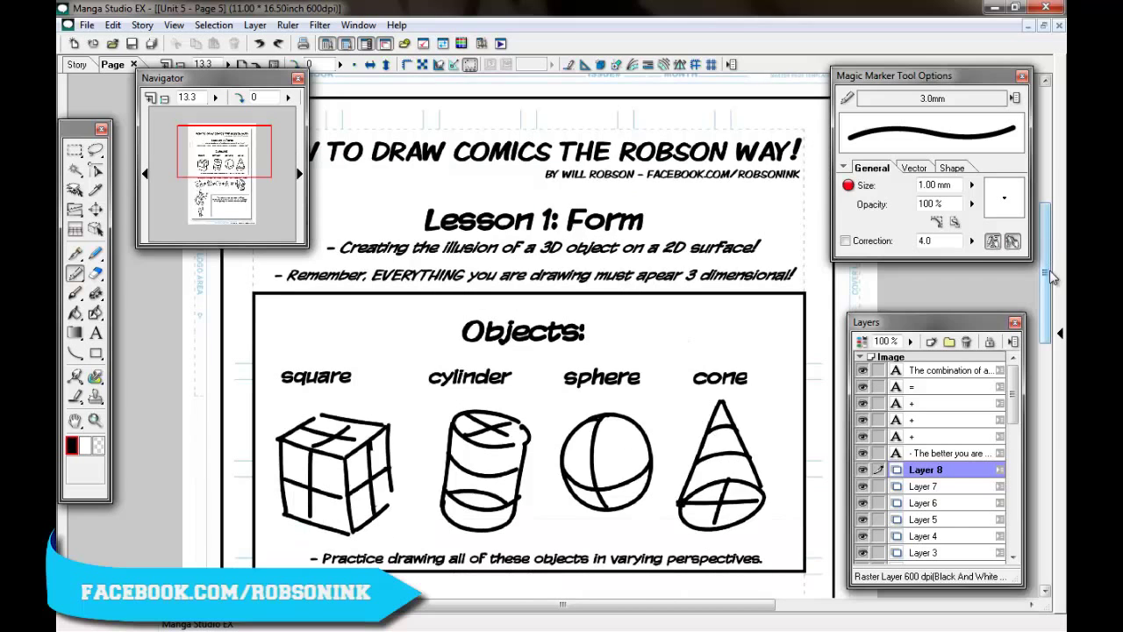
{"action": "scroll", "scroll_direction": "down", "scroll_amount": 3}
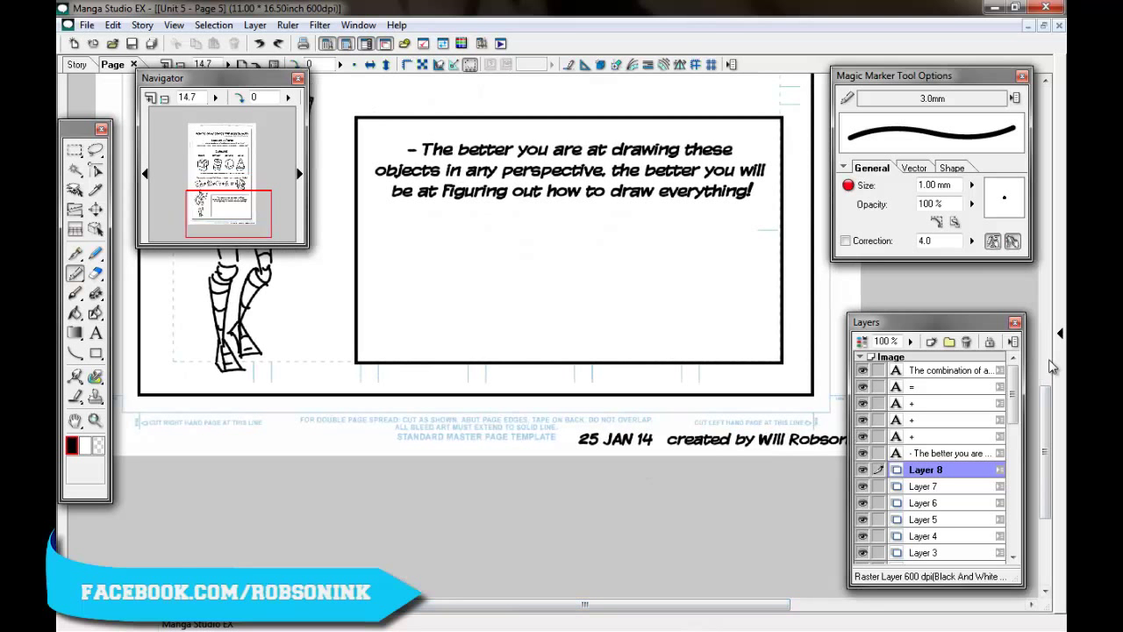
{"action": "scroll", "scroll_direction": "up", "scroll_amount": 3}
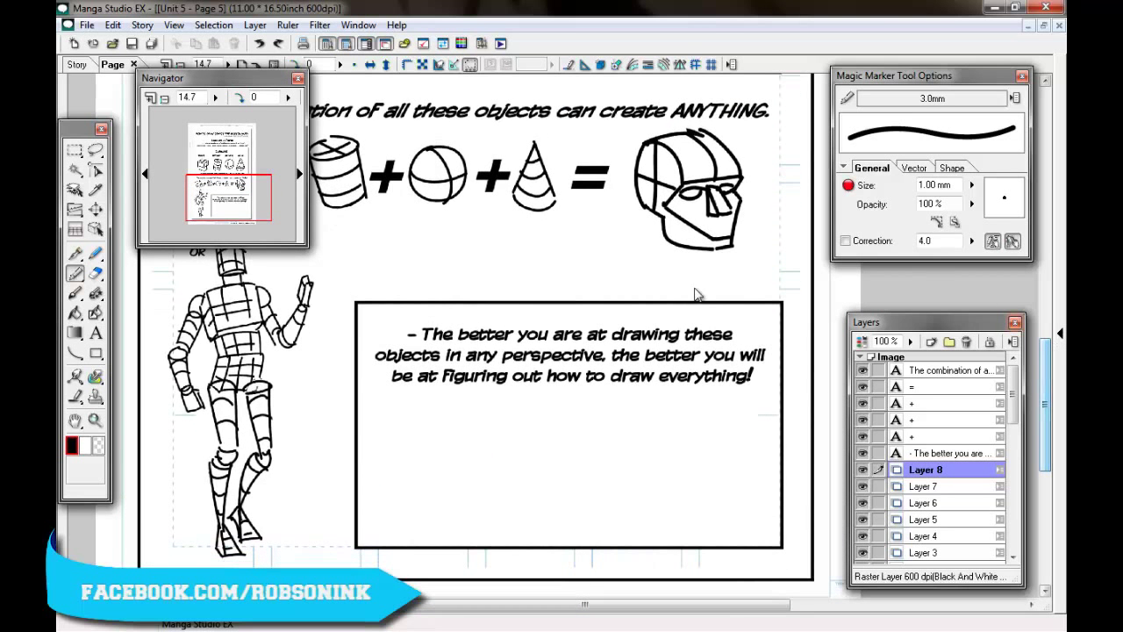
{"action": "mouse_move", "coordinate": [537, 492]}
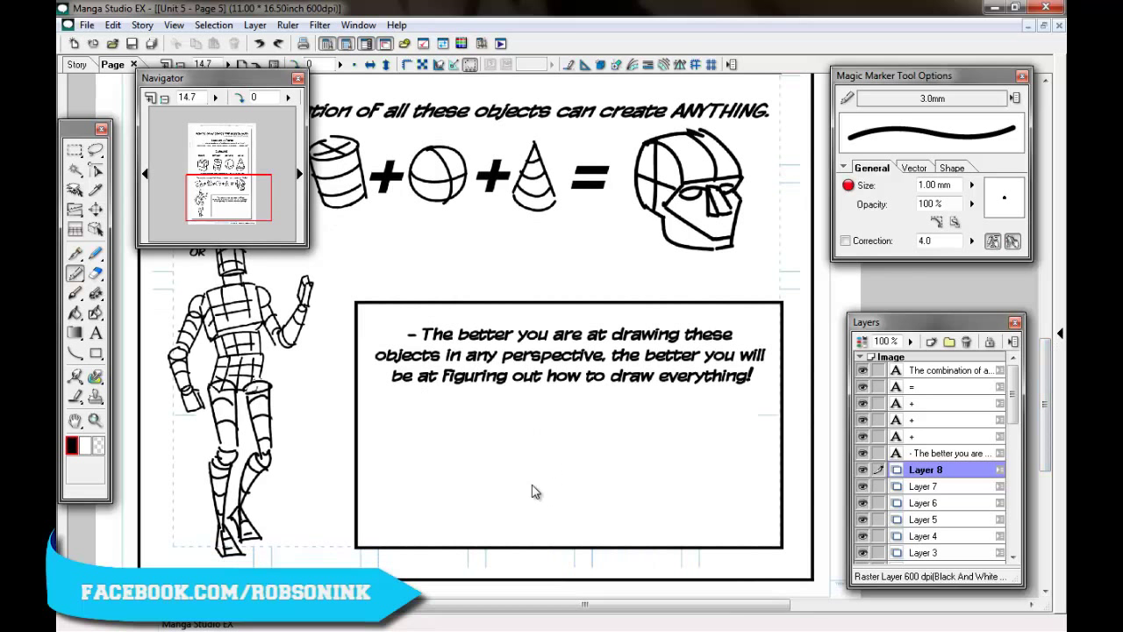
{"action": "mouse_move", "coordinate": [509, 442]}
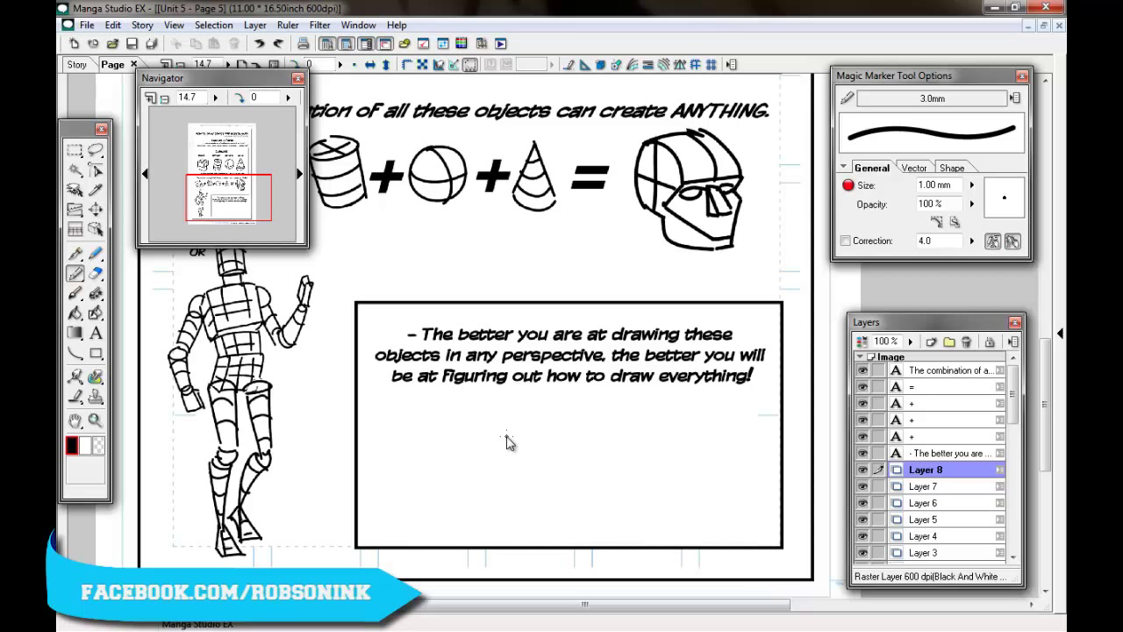
{"action": "mouse_move", "coordinate": [501, 395]}
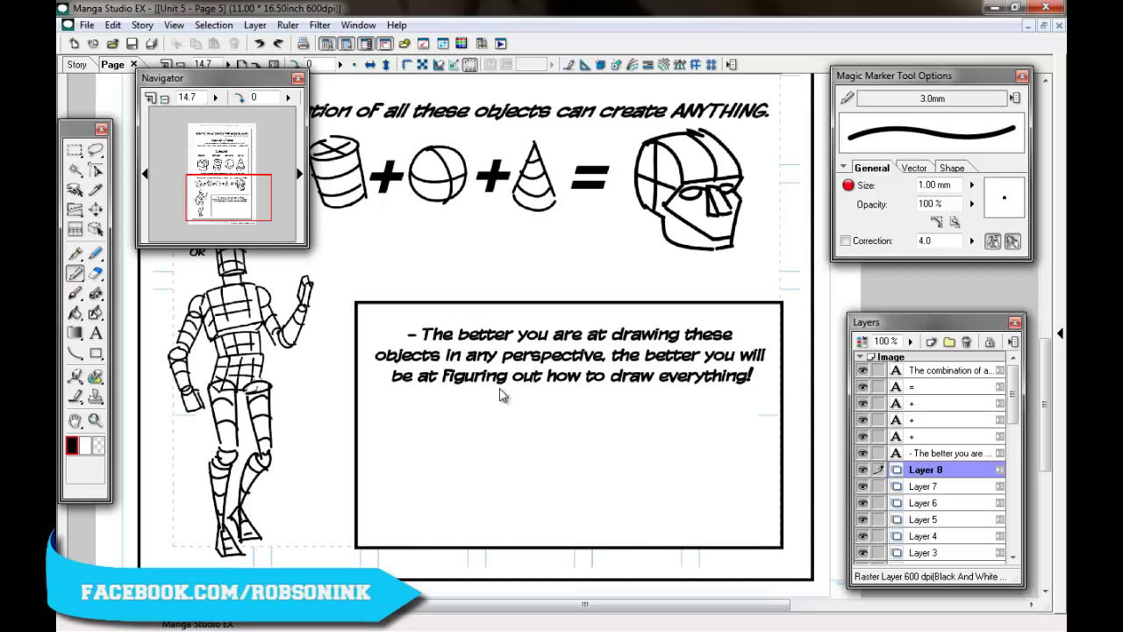
{"action": "mouse_move", "coordinate": [491, 397]}
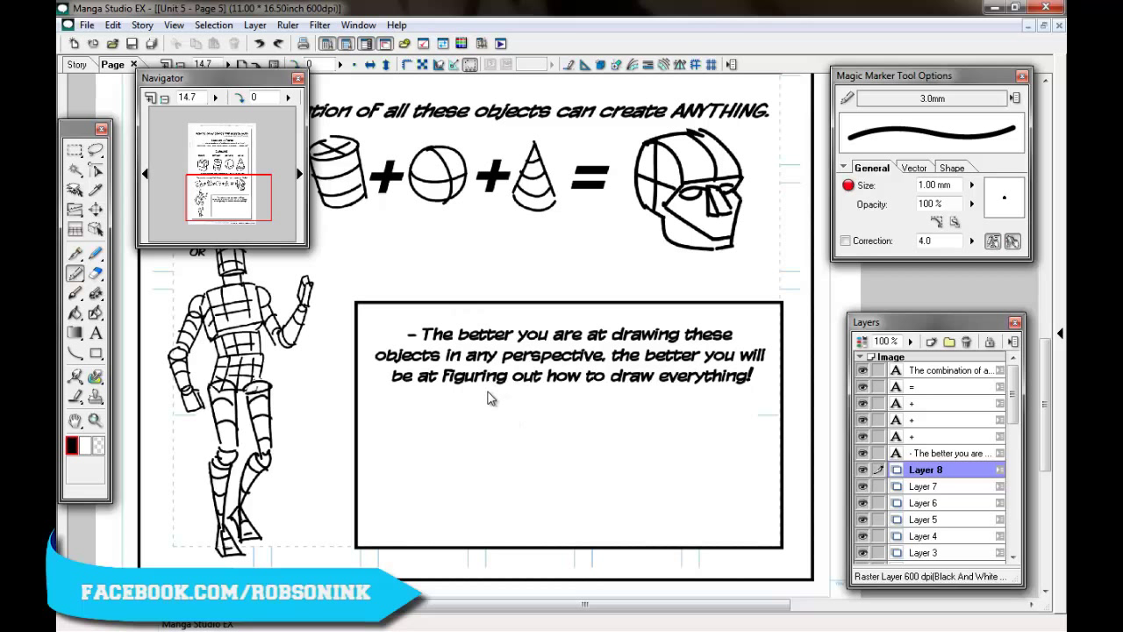
{"action": "mouse_move", "coordinate": [626, 402]}
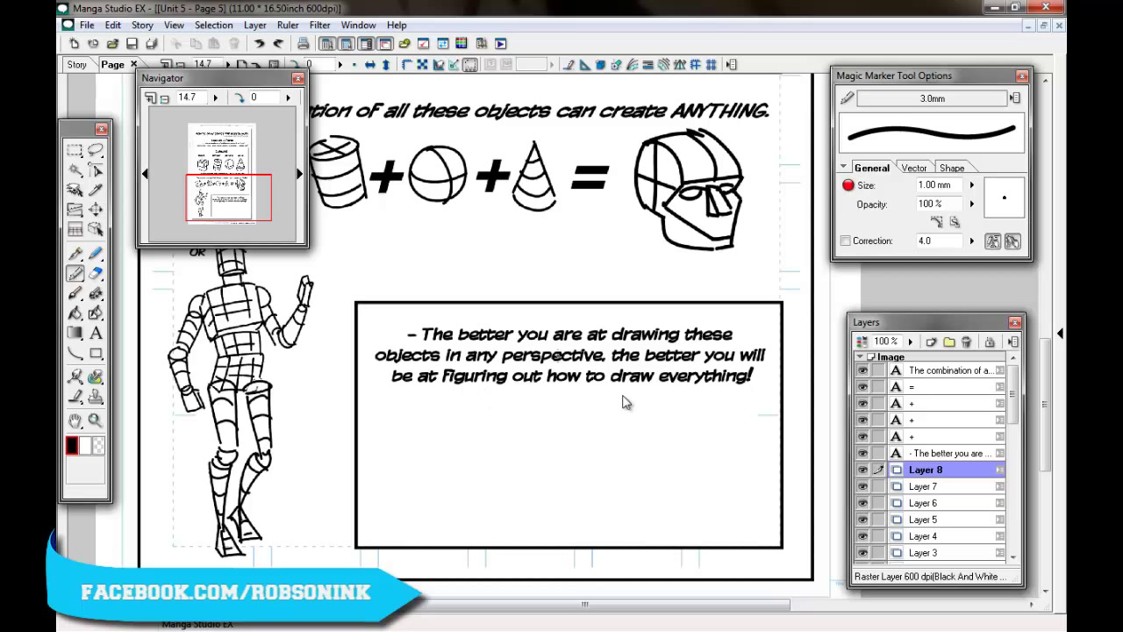
Scroll the canvas to the Lesson 1: Form title and the square, cylinder, sphere, cone row
{"action": "scroll", "scroll_direction": "right", "scroll_amount": 3}
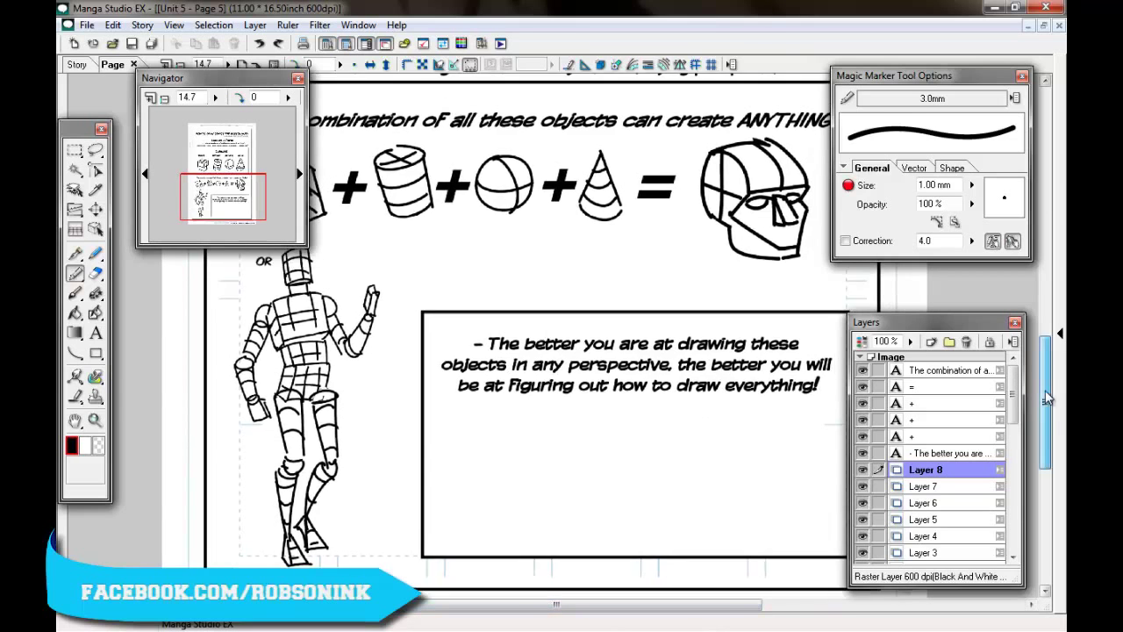
{"action": "scroll", "scroll_direction": "up", "scroll_amount": 3}
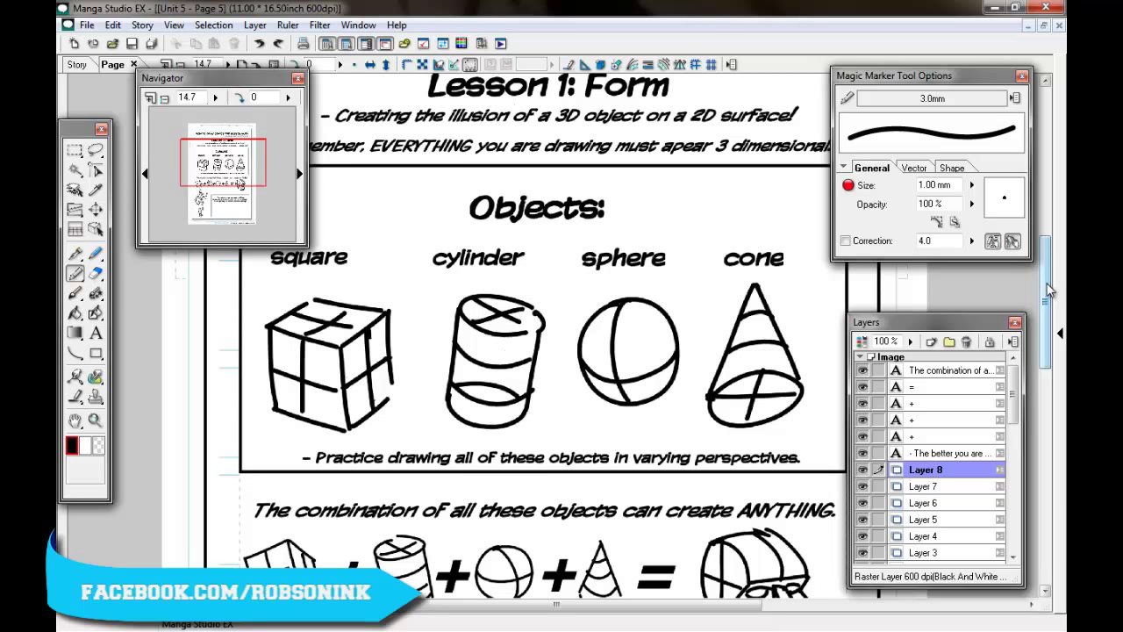
{"action": "scroll", "scroll_direction": "up", "scroll_amount": 3}
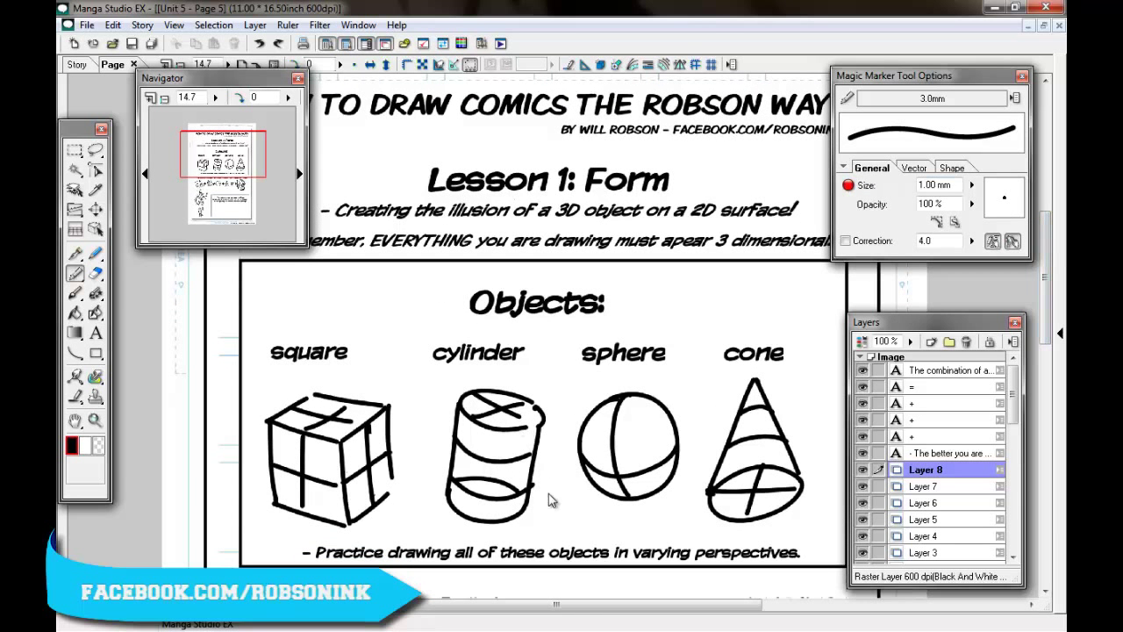
{"action": "mouse_move", "coordinate": [523, 395]}
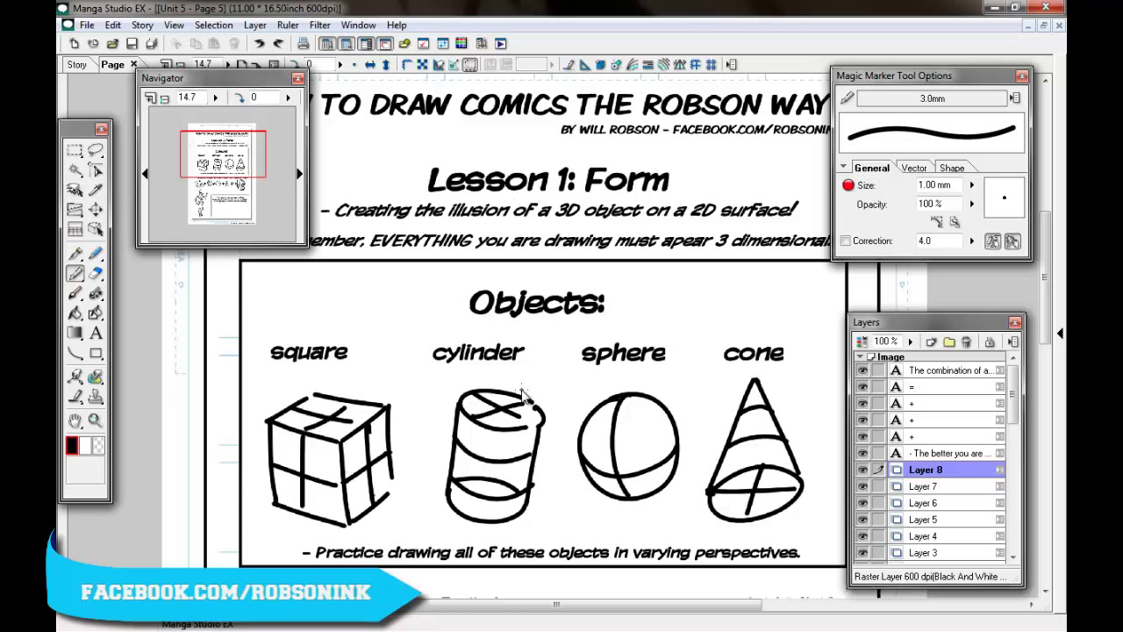
{"action": "mouse_move", "coordinate": [635, 286]}
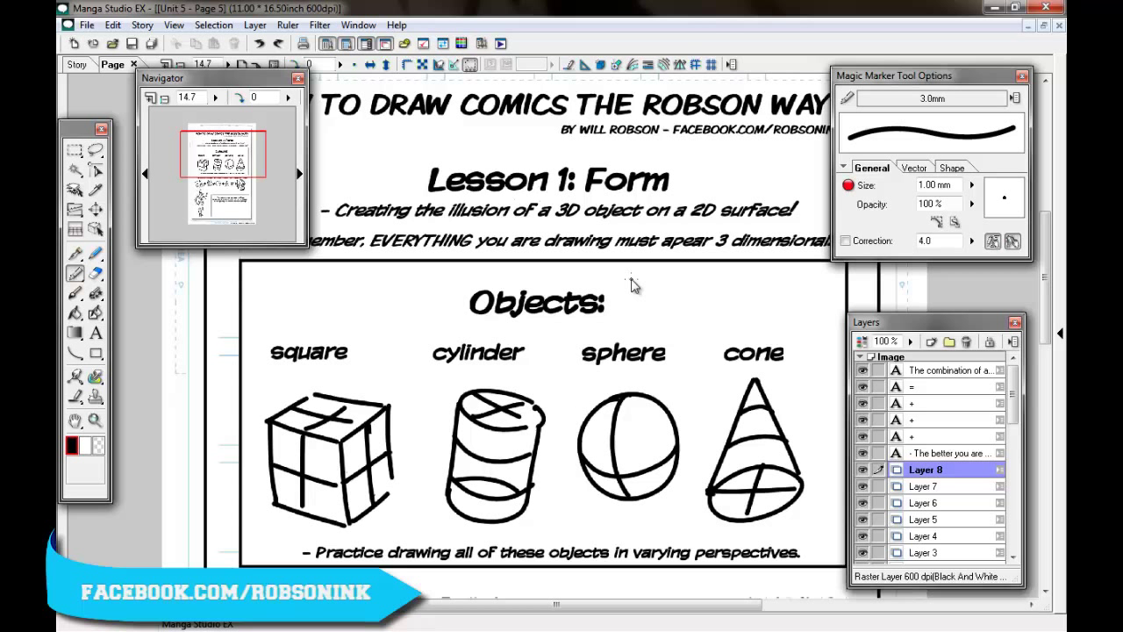
{"action": "mouse_move", "coordinate": [715, 440]}
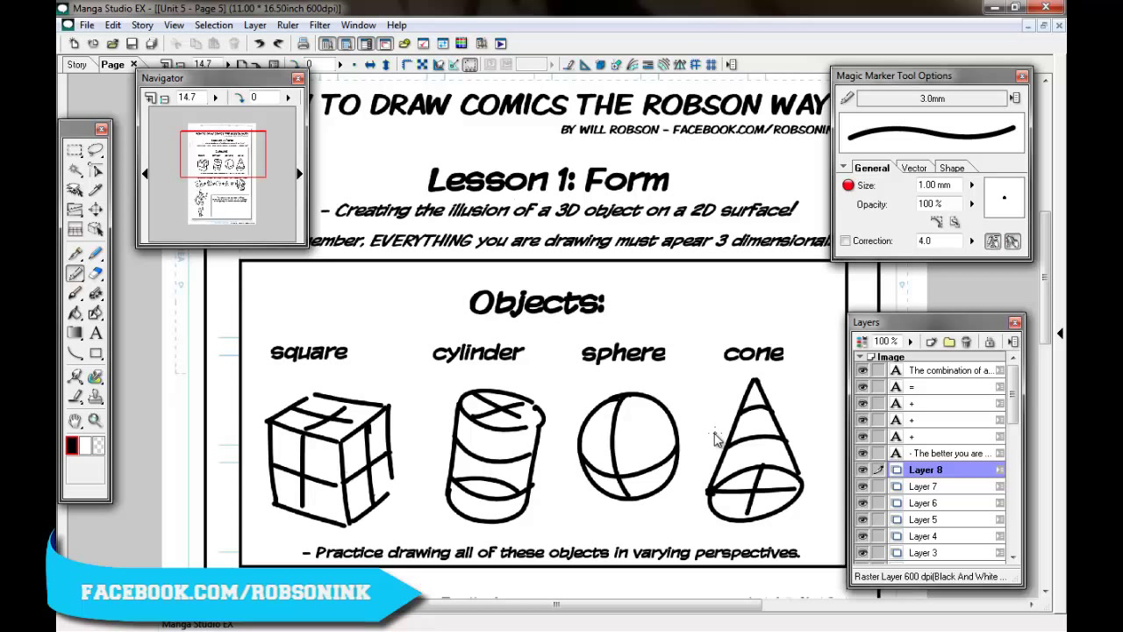
{"action": "mouse_move", "coordinate": [712, 442]}
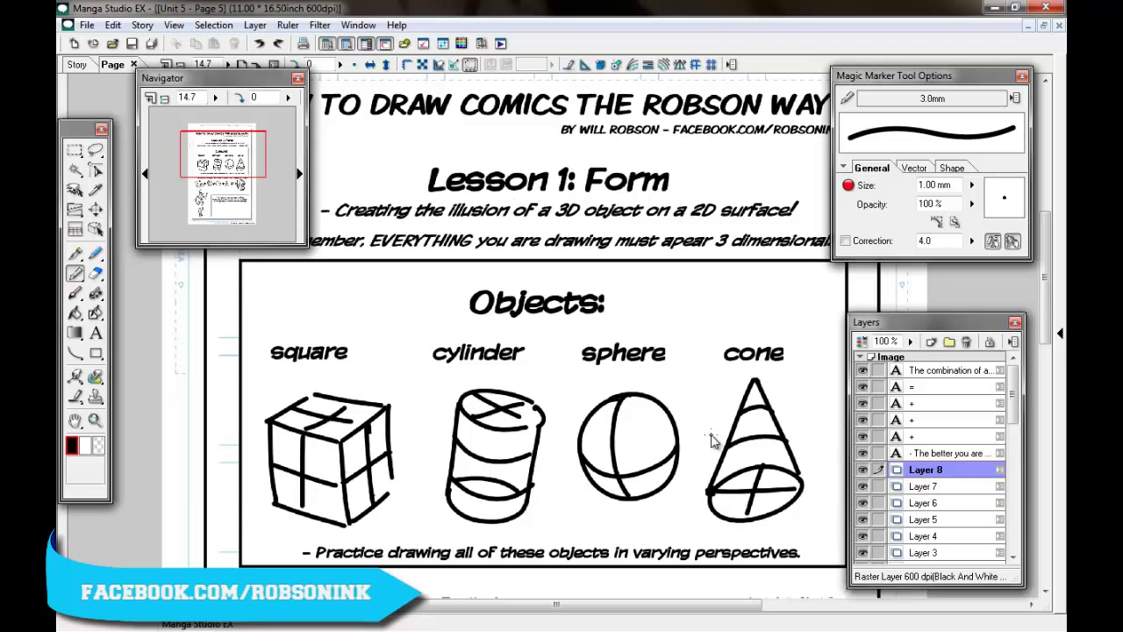
{"action": "scroll", "scroll_direction": "down", "scroll_amount": 3}
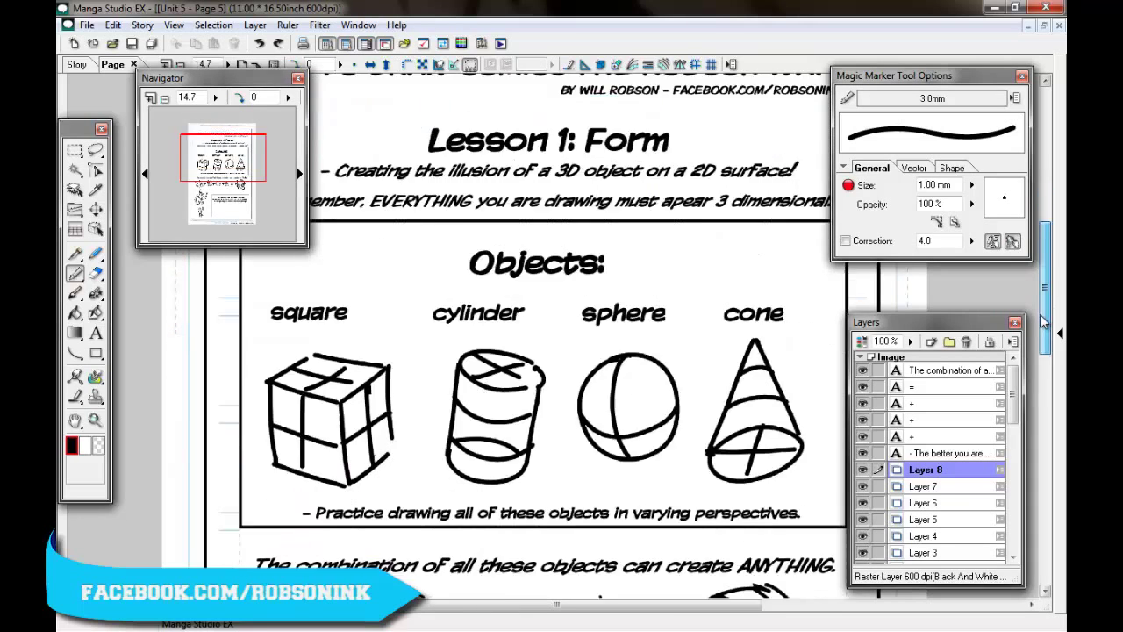
{"action": "scroll", "scroll_direction": "up", "scroll_amount": 3}
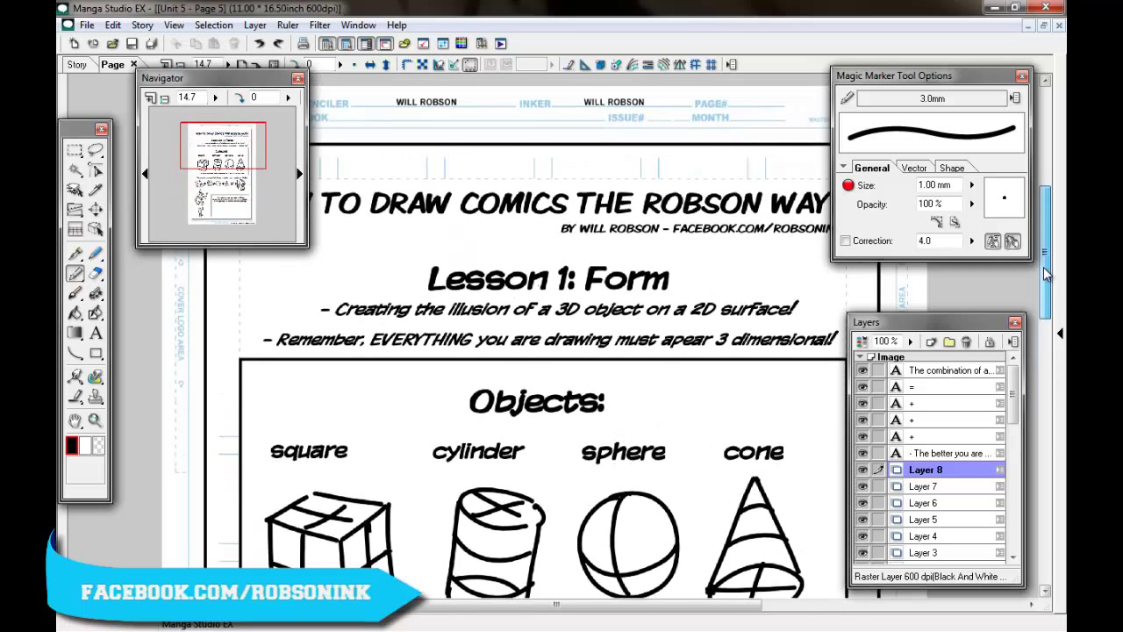
{"action": "scroll", "scroll_direction": "up", "scroll_amount": 3}
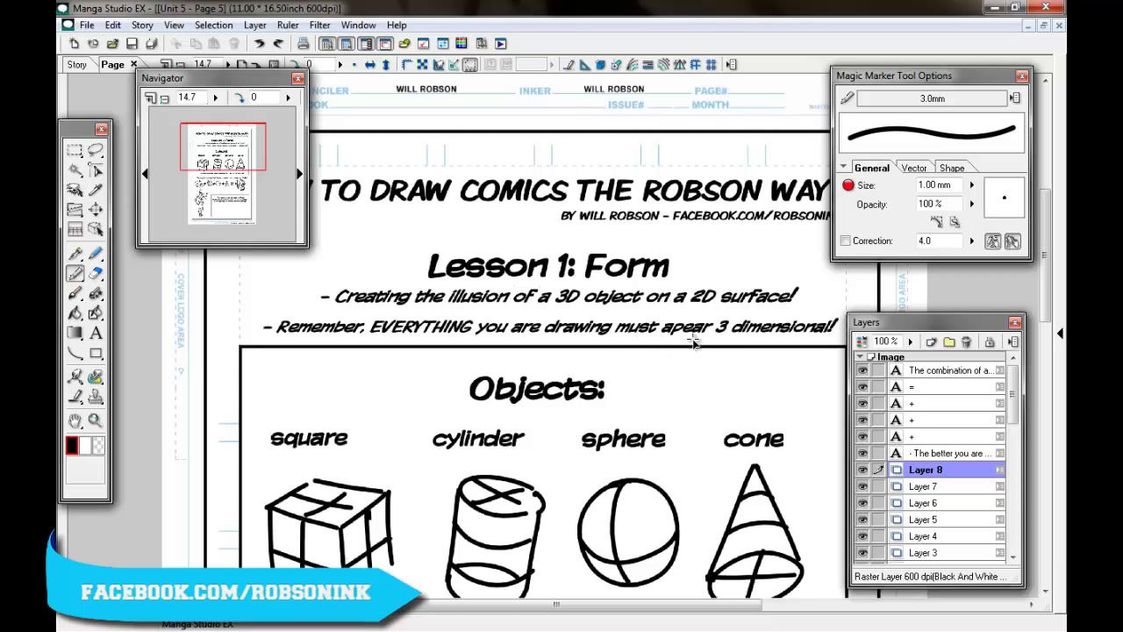
{"action": "scroll", "scroll_direction": "down", "scroll_amount": 3}
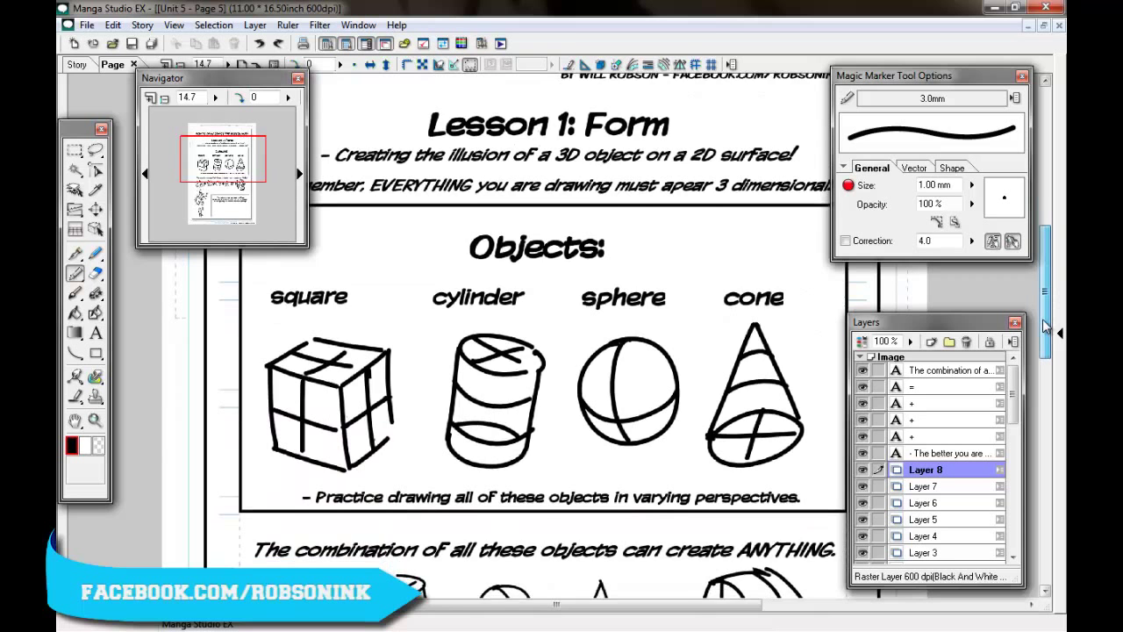
{"action": "scroll", "scroll_direction": "up", "scroll_amount": 3}
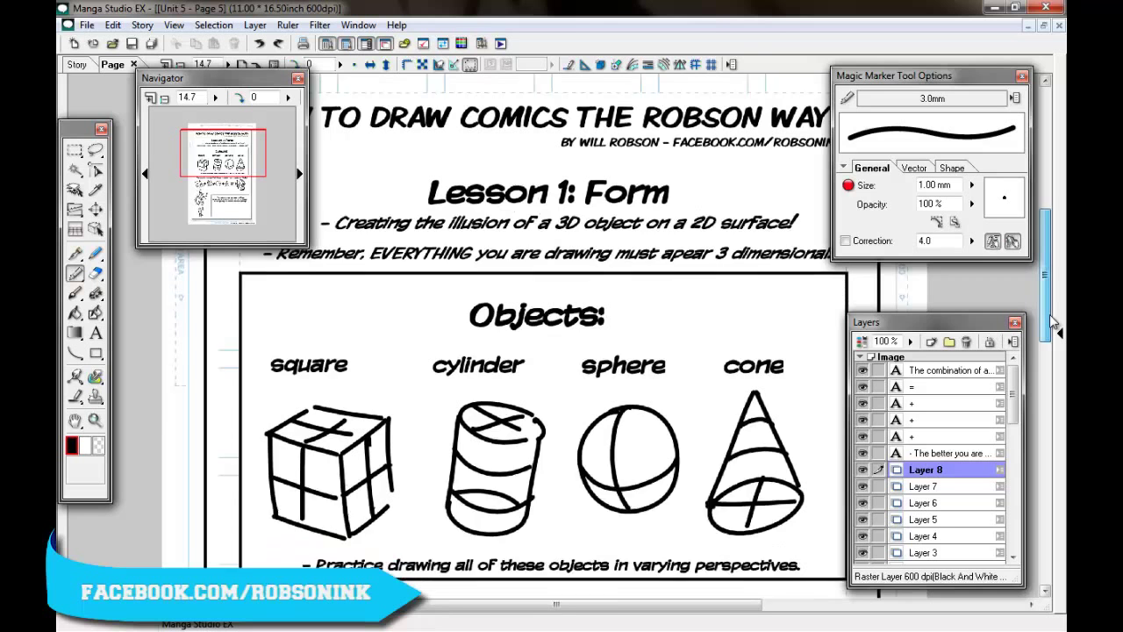
{"action": "scroll", "scroll_direction": "down", "scroll_amount": 3}
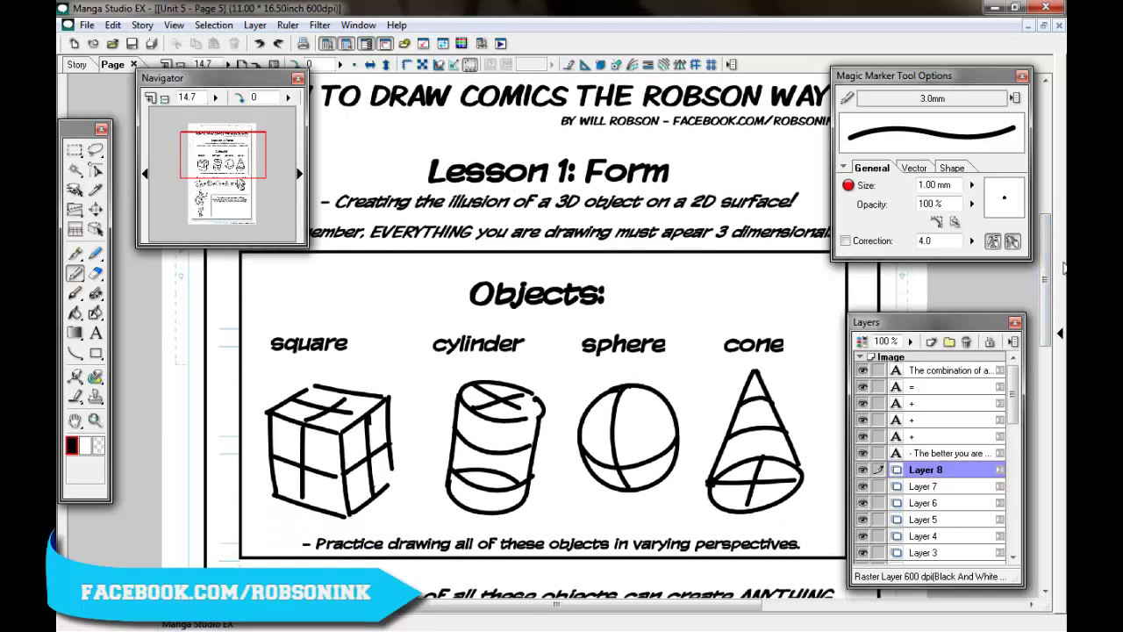
{"action": "scroll", "scroll_direction": "up", "scroll_amount": 3}
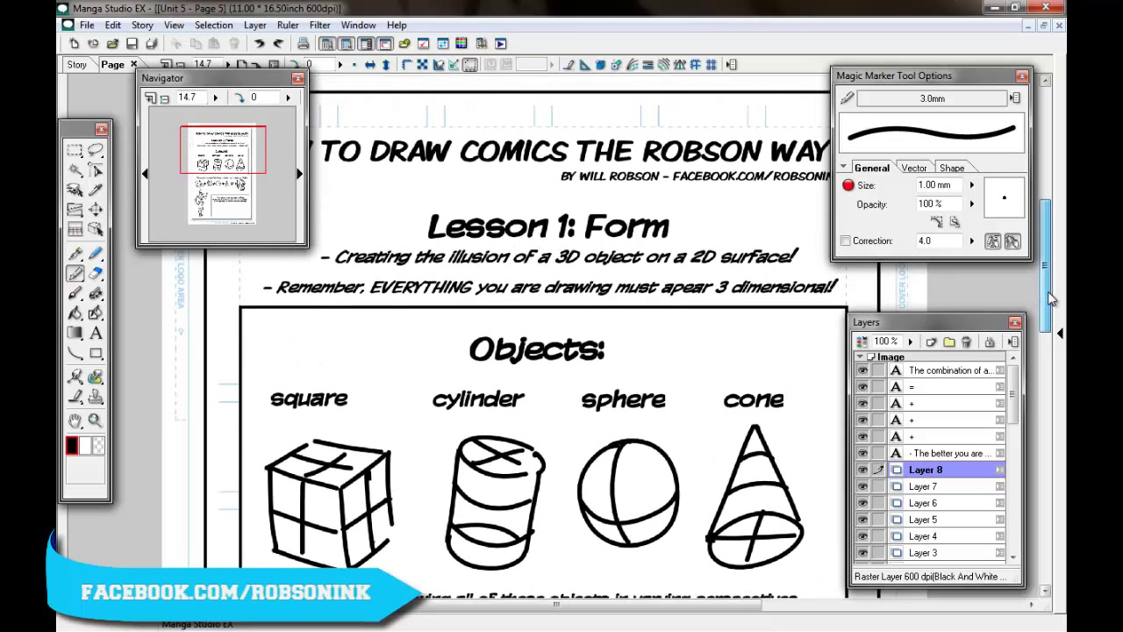
{"action": "scroll", "scroll_direction": "down", "scroll_amount": 3}
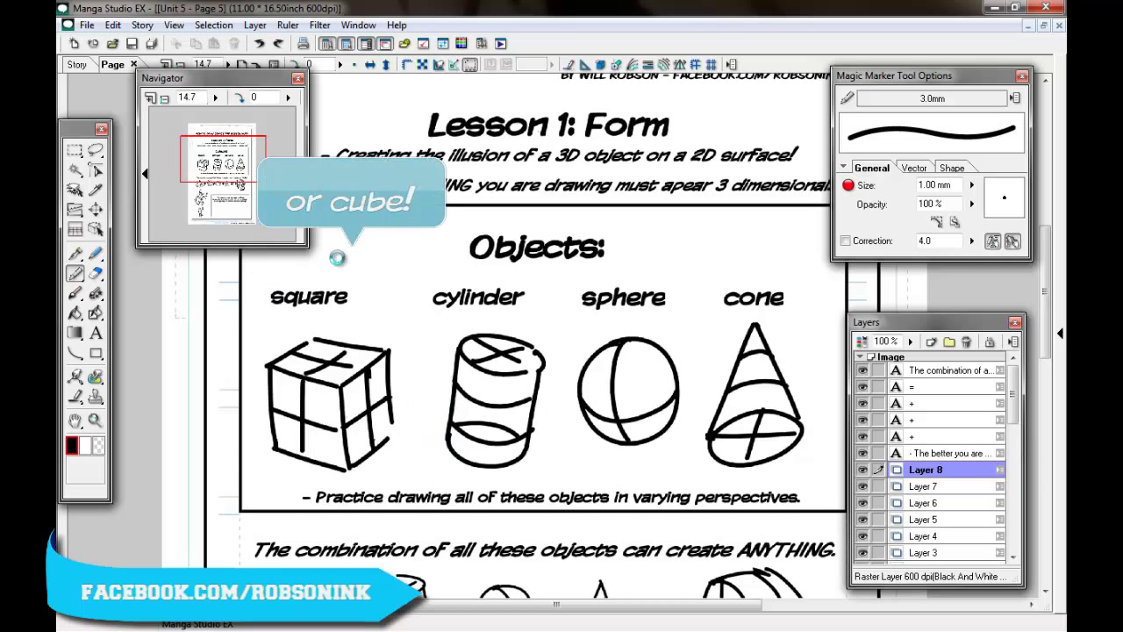
{"action": "left_click_drag", "start_coordinate": [337, 272], "coordinate": [386, 272]}
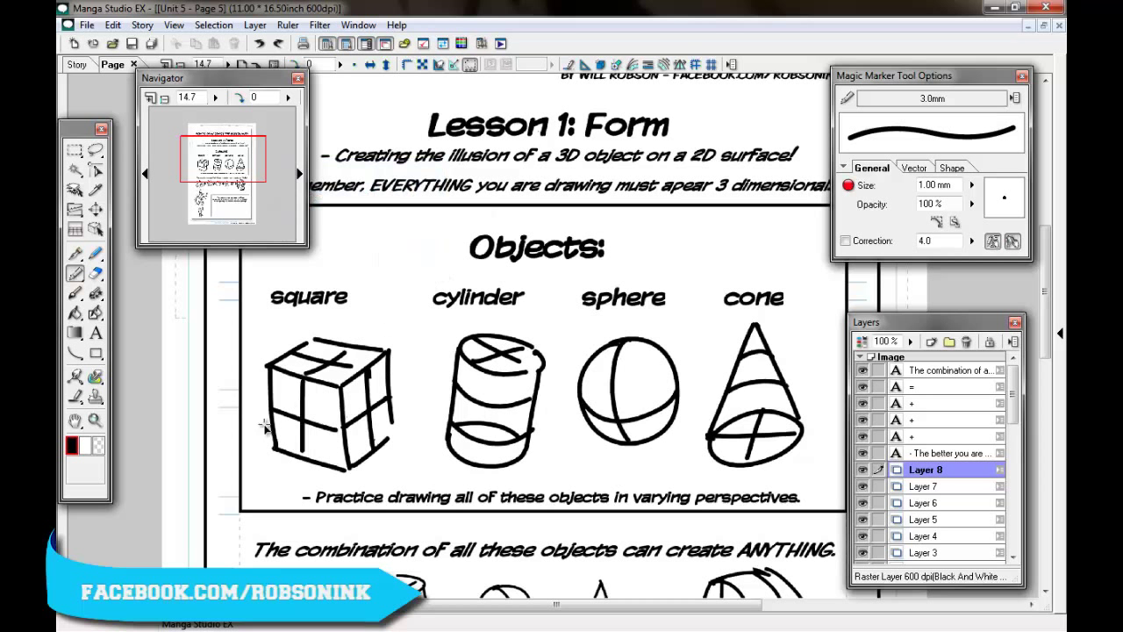
{"action": "mouse_move", "coordinate": [653, 224]}
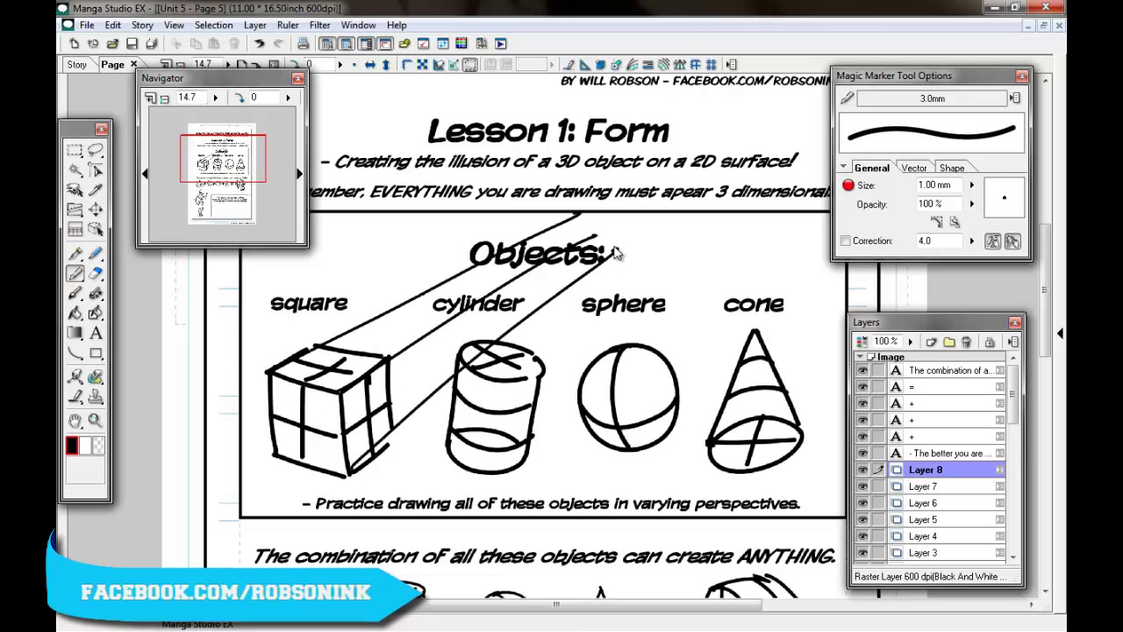
{"action": "left_click_drag", "start_coordinate": [614, 255], "coordinate": [790, 141]}
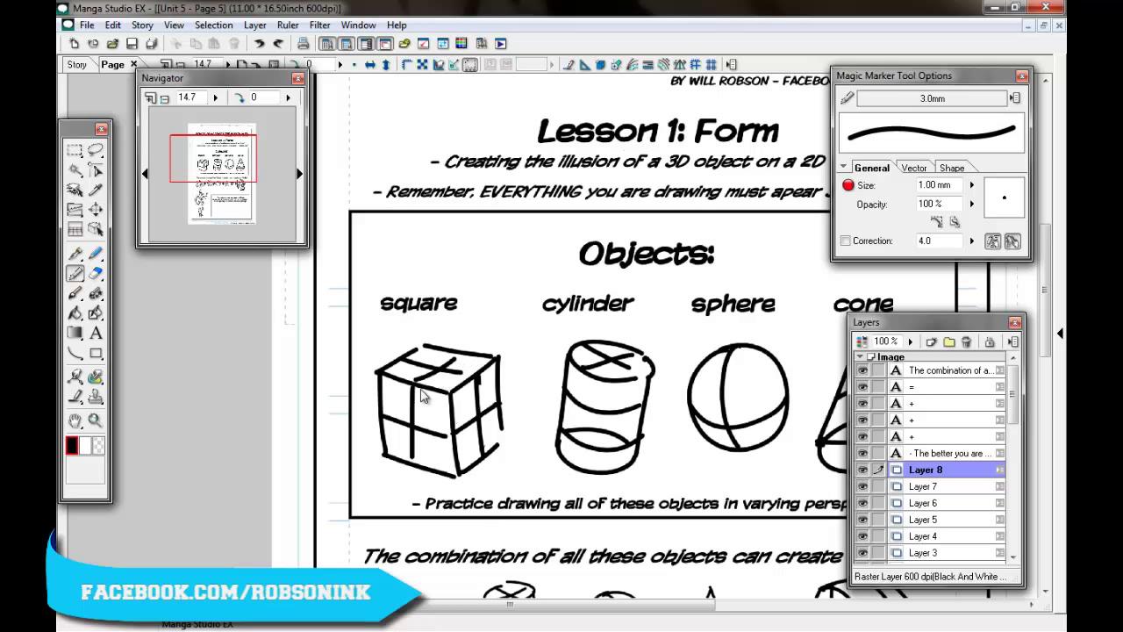
{"action": "mouse_move", "coordinate": [564, 429]}
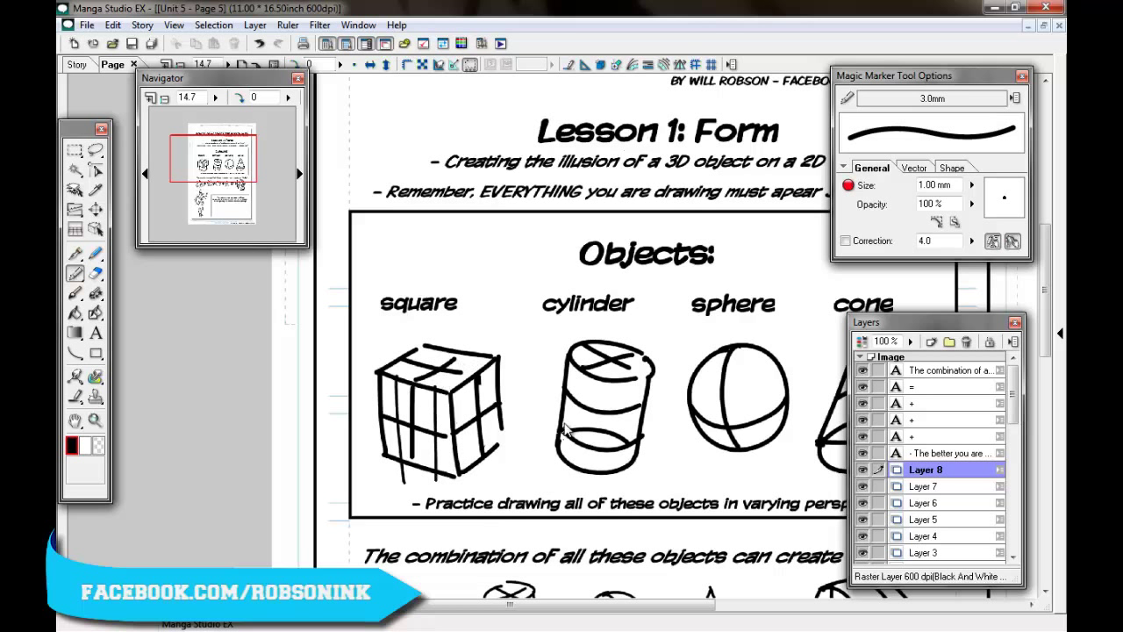
{"action": "left_click_drag", "start_coordinate": [447, 231], "coordinate": [438, 294]}
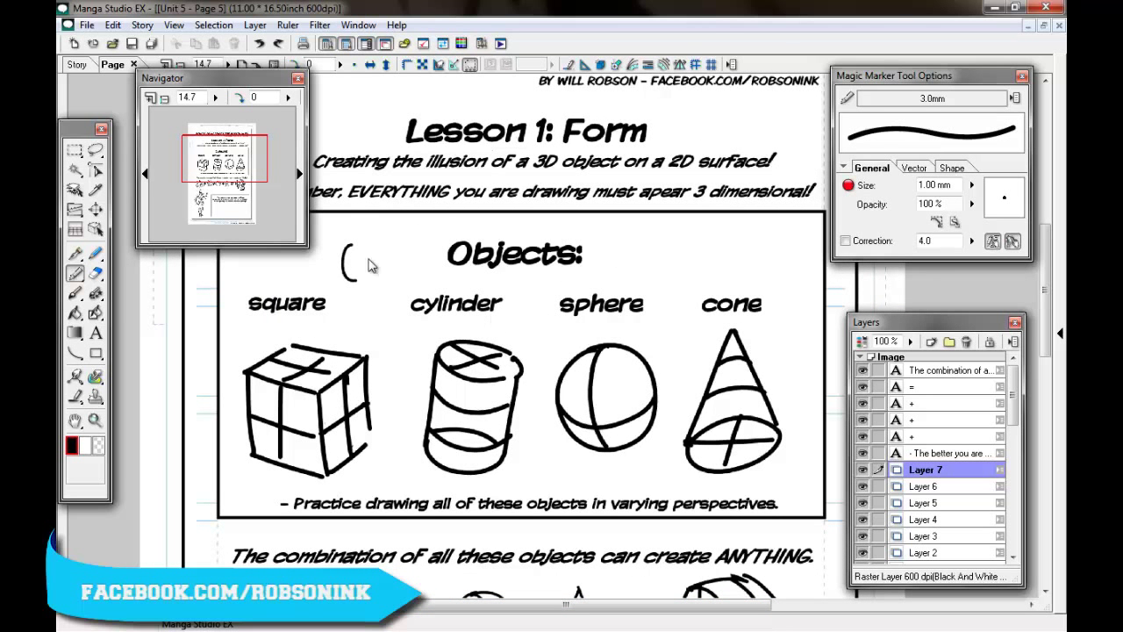
{"action": "left_click_drag", "start_coordinate": [351, 254], "coordinate": [400, 316]}
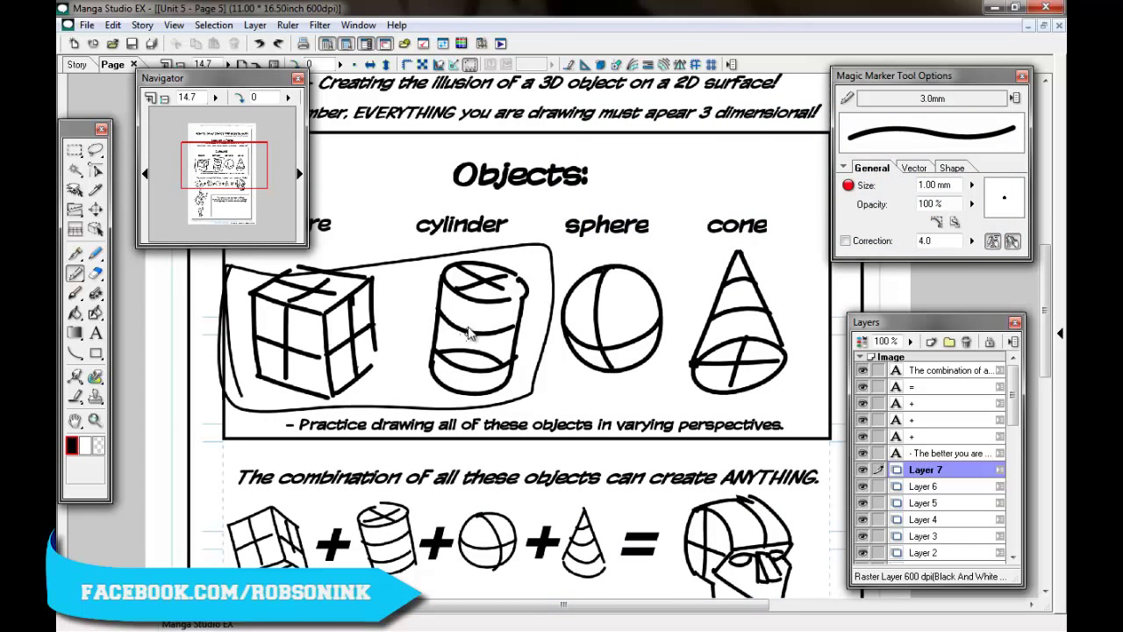
{"action": "scroll", "scroll_direction": "up", "scroll_amount": 3}
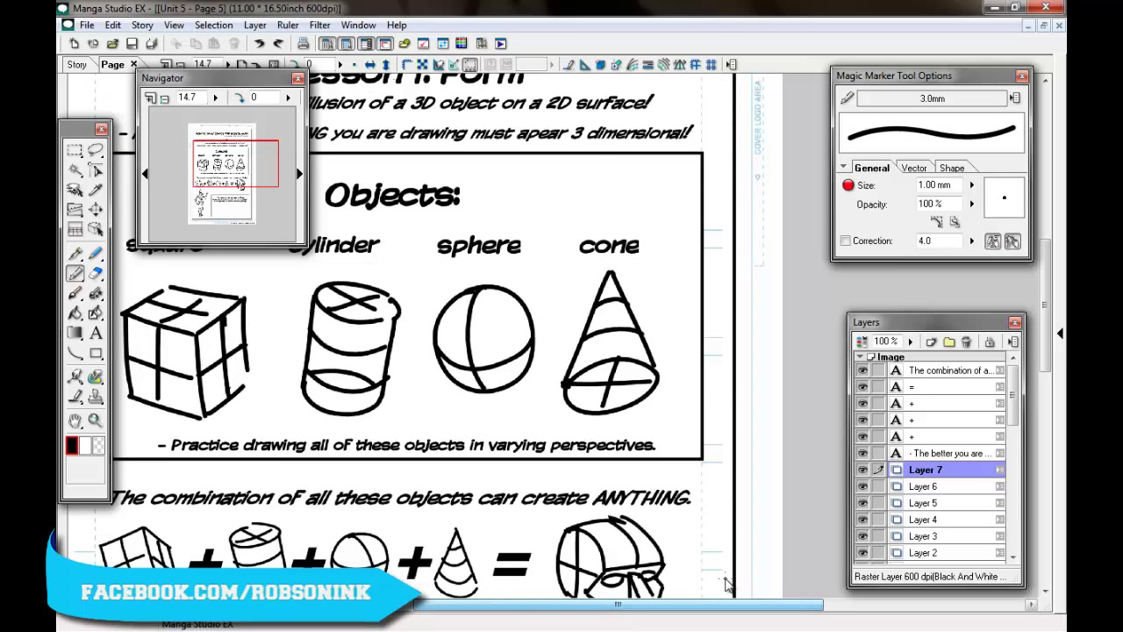
{"action": "mouse_move", "coordinate": [618, 272]}
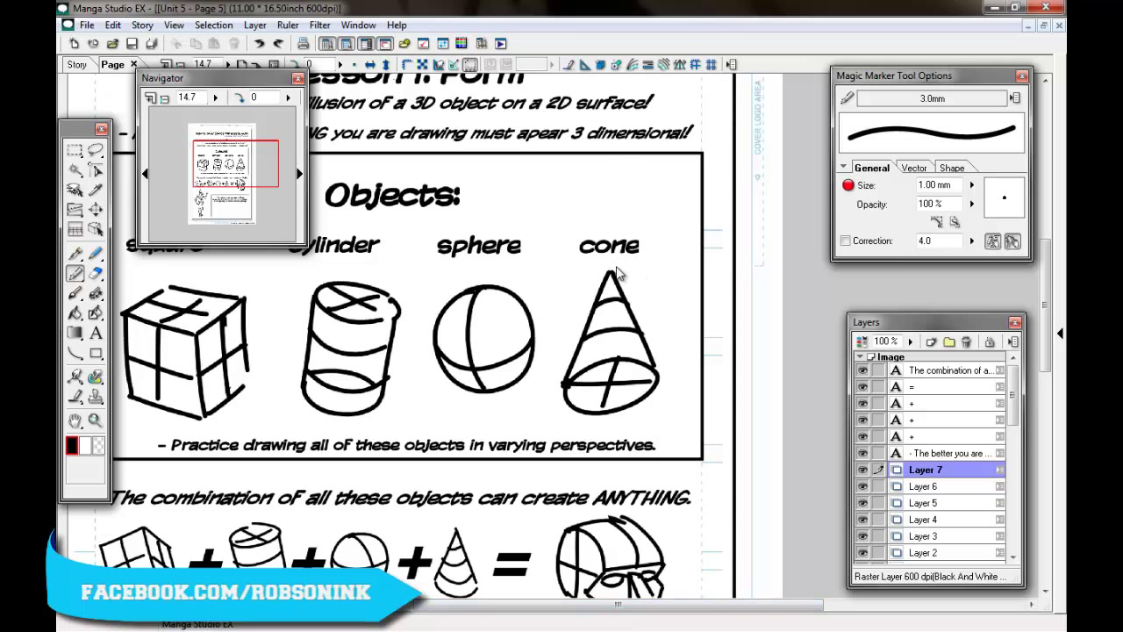
{"action": "mouse_move", "coordinate": [630, 191]}
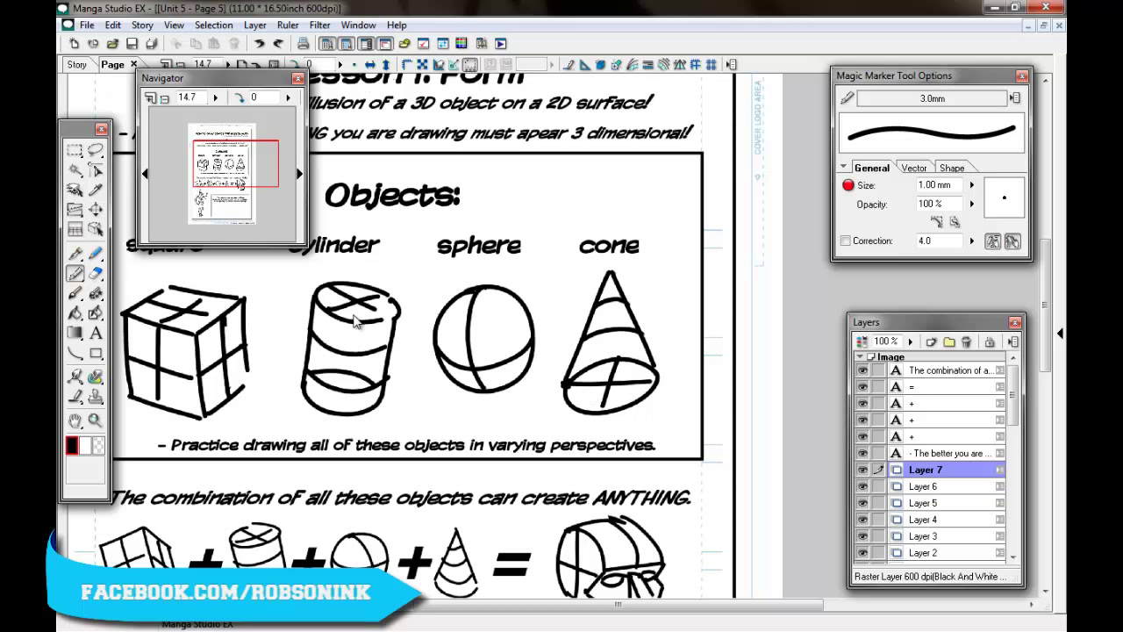
Scroll past the shape row down to the robot figure and closing advice box
{"action": "scroll", "scroll_direction": "down", "scroll_amount": 3}
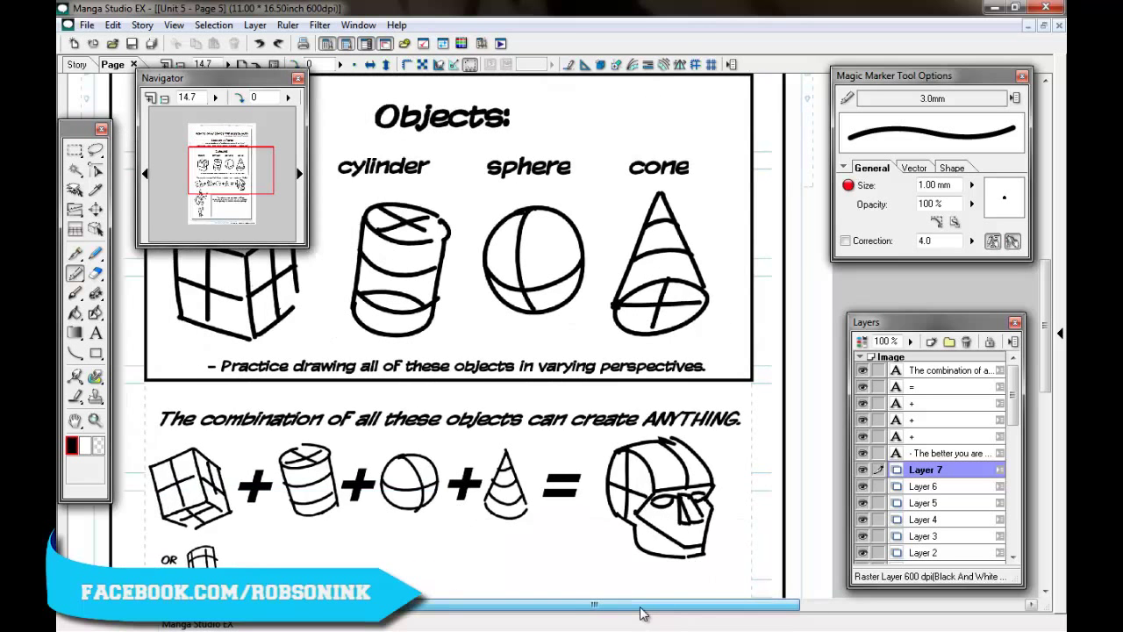
{"action": "scroll", "scroll_direction": "up", "scroll_amount": 3}
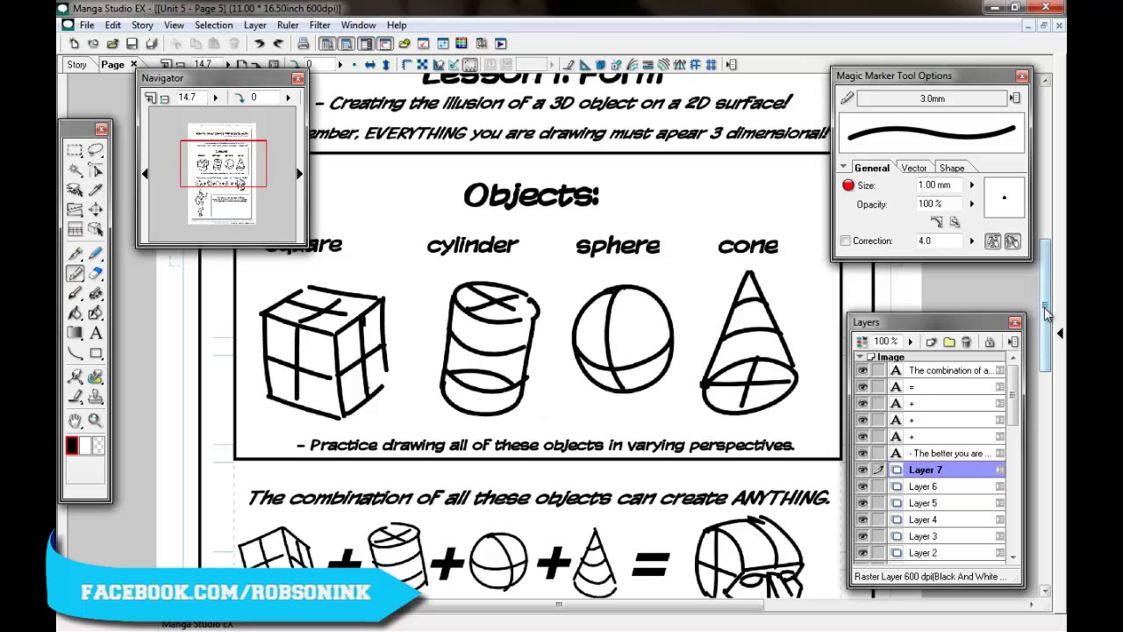
{"action": "scroll", "scroll_direction": "down", "scroll_amount": 3}
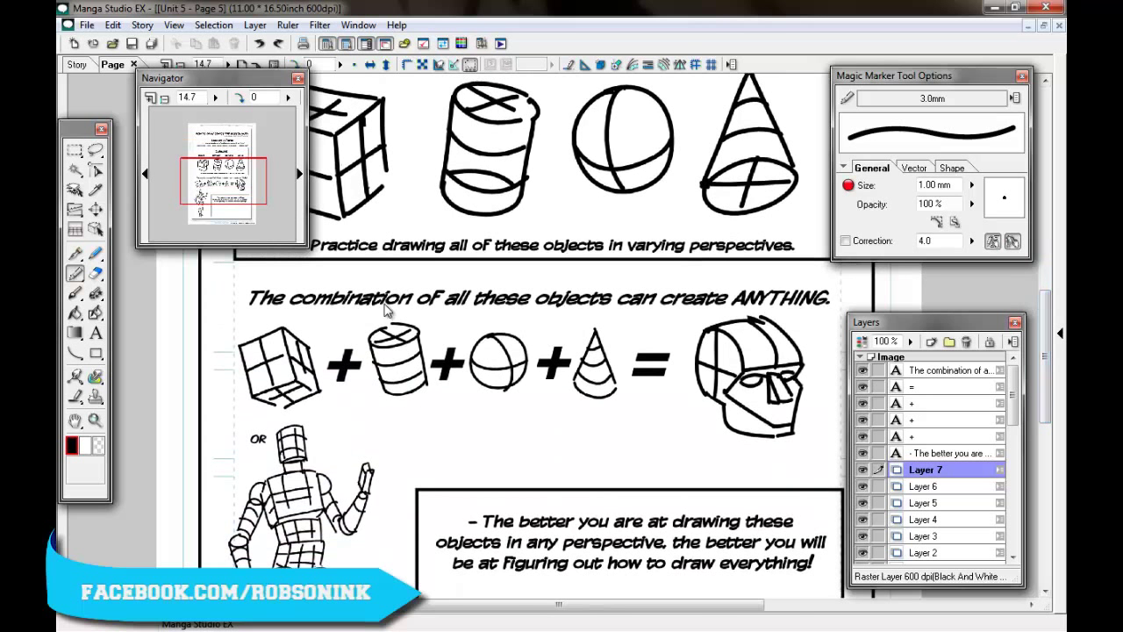
{"action": "mouse_move", "coordinate": [810, 319]}
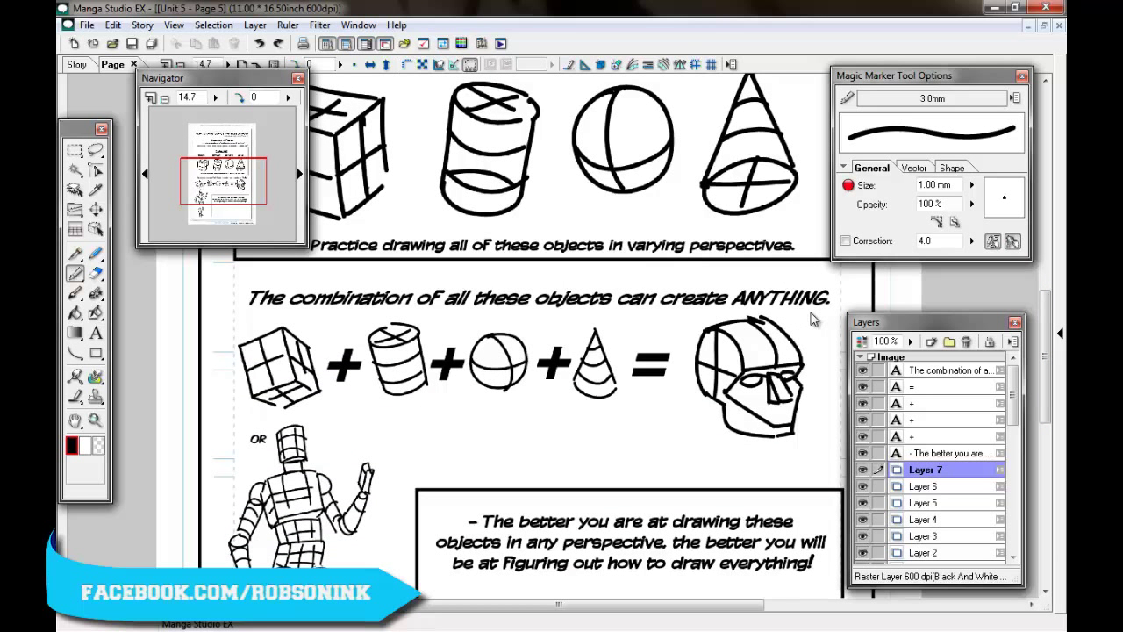
{"action": "mouse_move", "coordinate": [302, 375]}
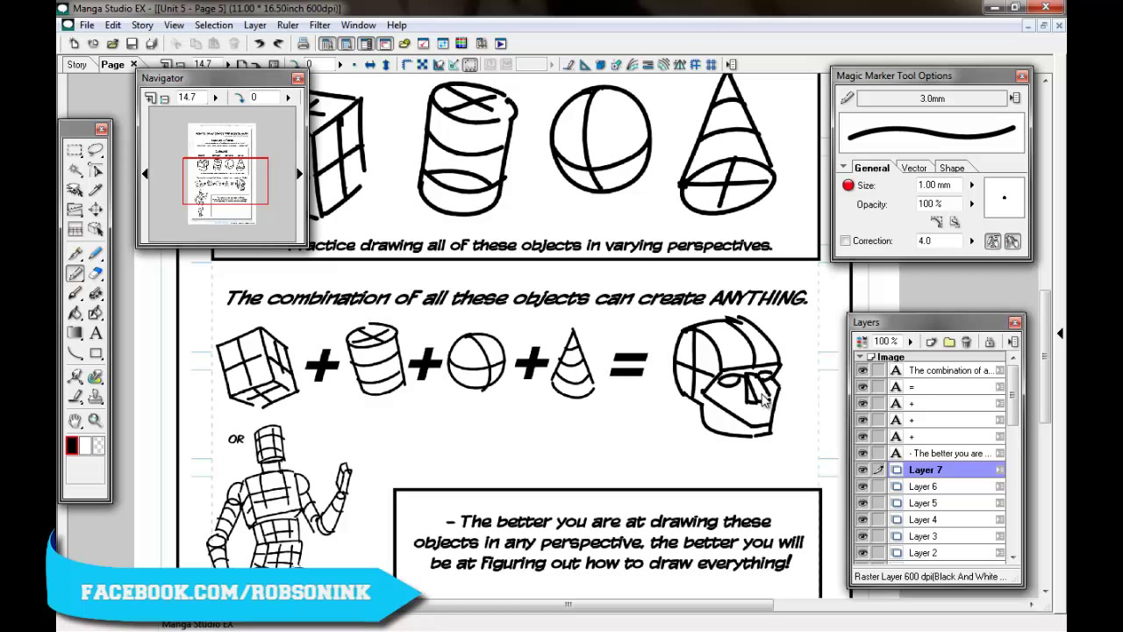
{"action": "mouse_move", "coordinate": [611, 402]}
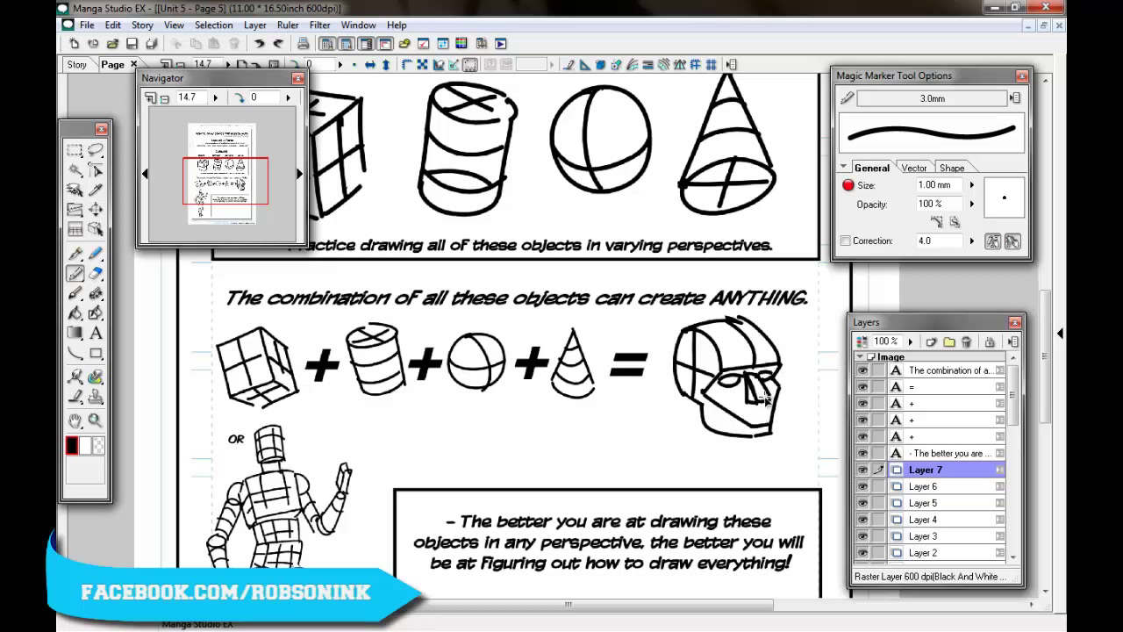
{"action": "mouse_move", "coordinate": [772, 407]}
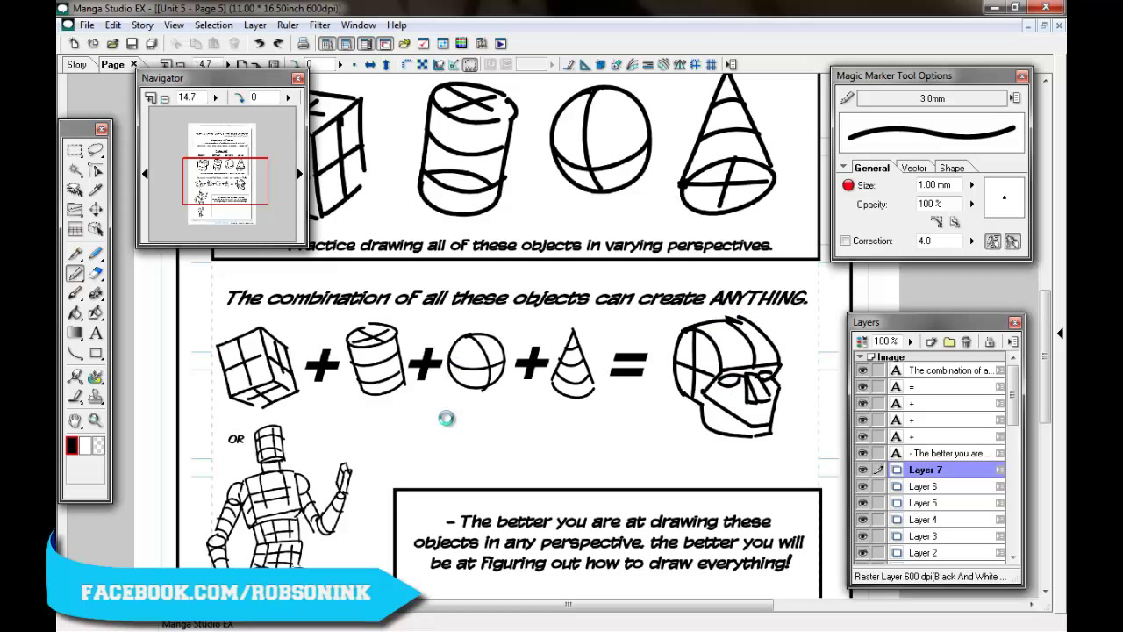
{"action": "left_click_drag", "start_coordinate": [448, 417], "coordinate": [407, 437]}
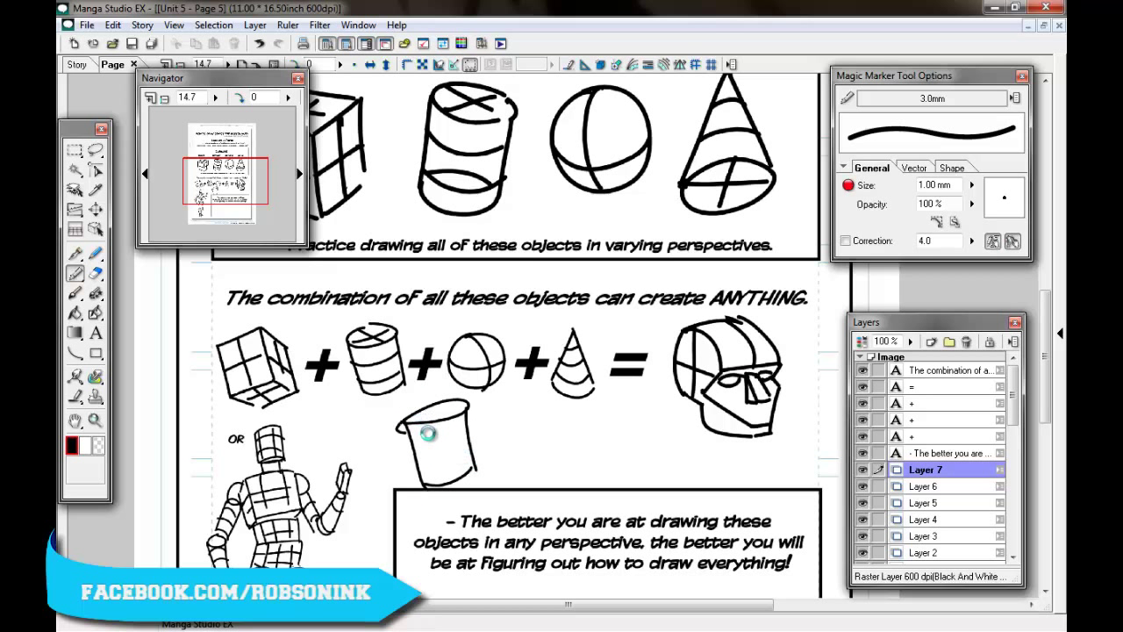
{"action": "left_click_drag", "start_coordinate": [428, 429], "coordinate": [447, 477]}
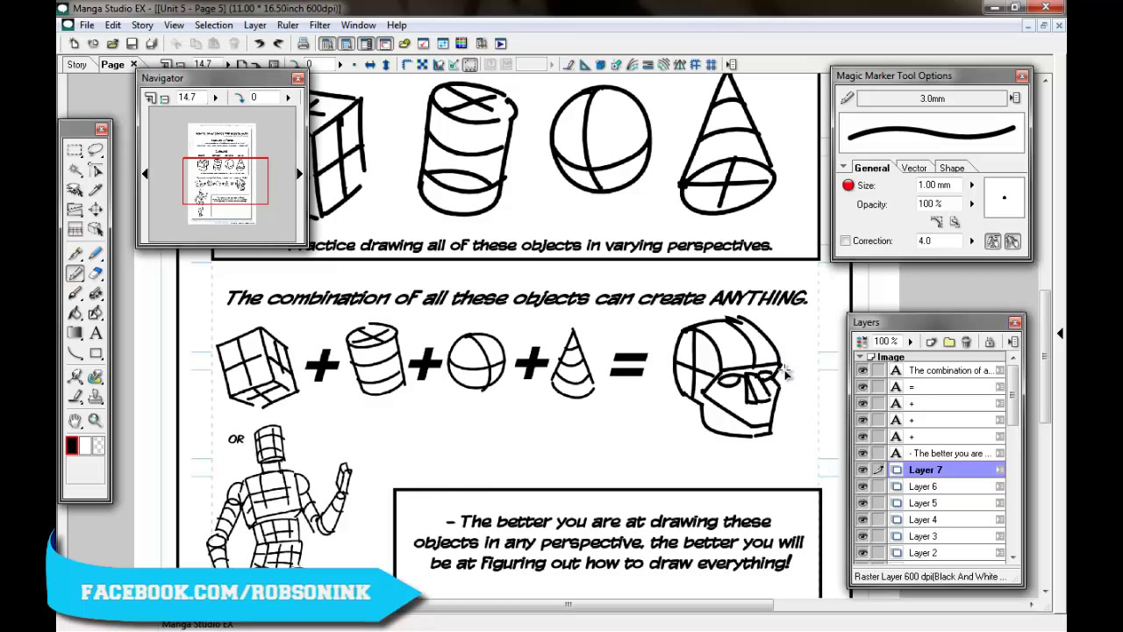
{"action": "mouse_move", "coordinate": [693, 337]}
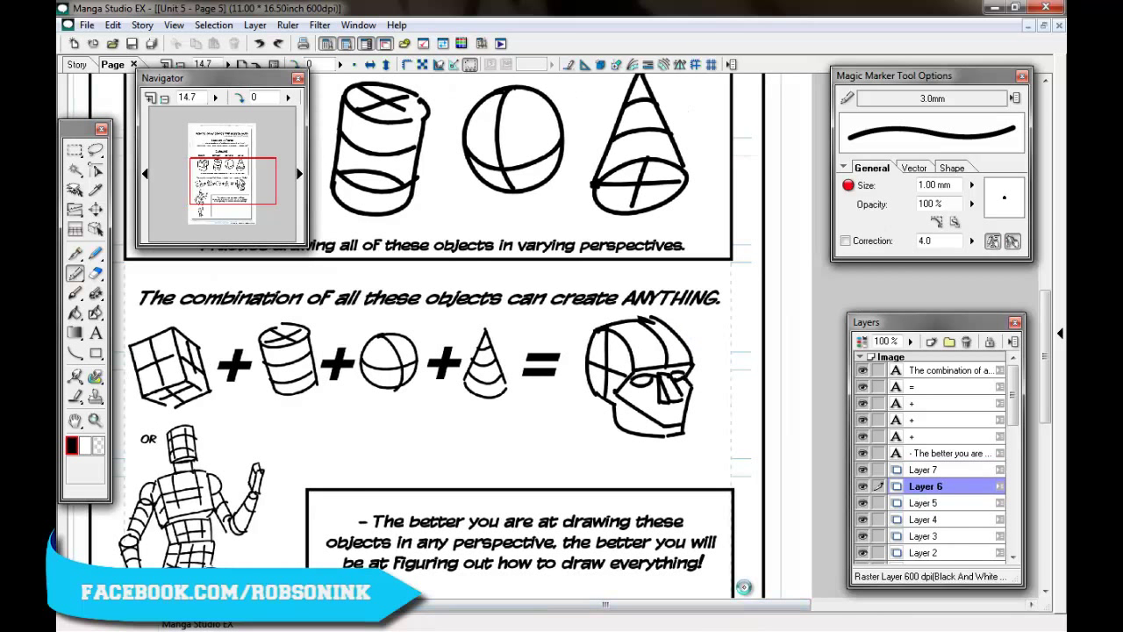
{"action": "mouse_move", "coordinate": [586, 342]}
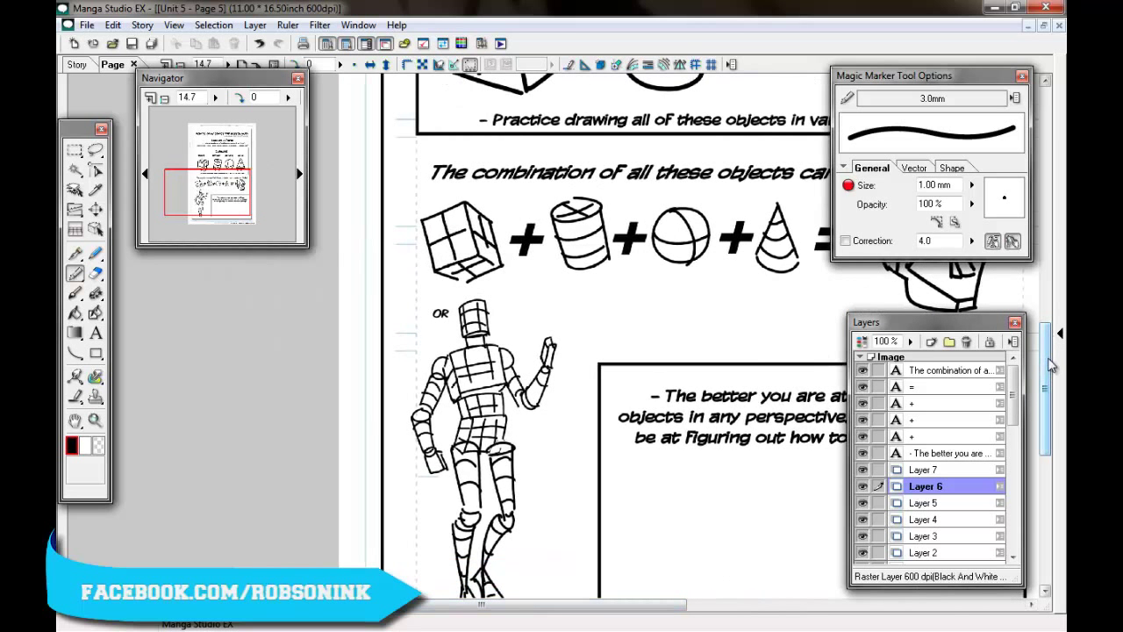
Scroll the page down to the robot figure and the bordered advice box
{"action": "scroll", "scroll_direction": "down", "scroll_amount": 3}
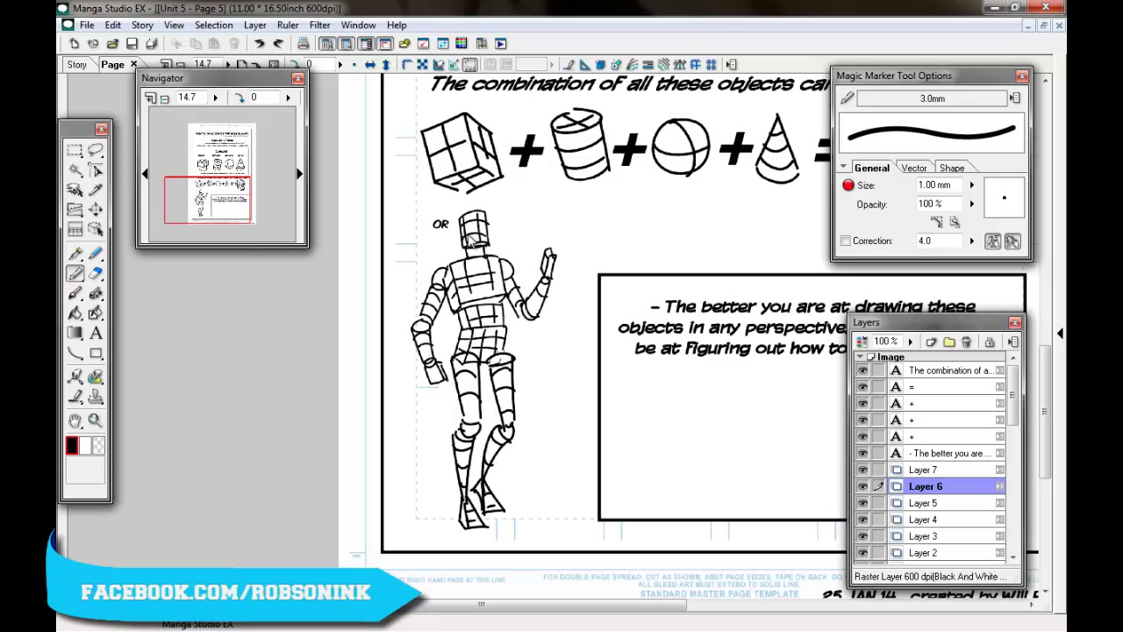
{"action": "mouse_move", "coordinate": [512, 305]}
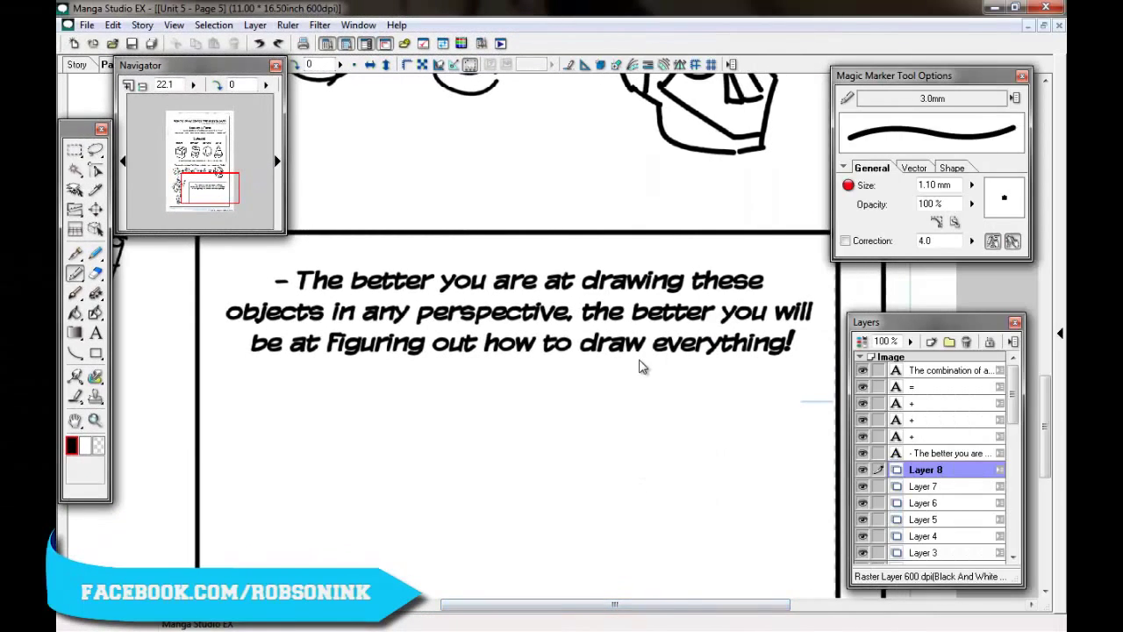
{"action": "mouse_move", "coordinate": [689, 367]}
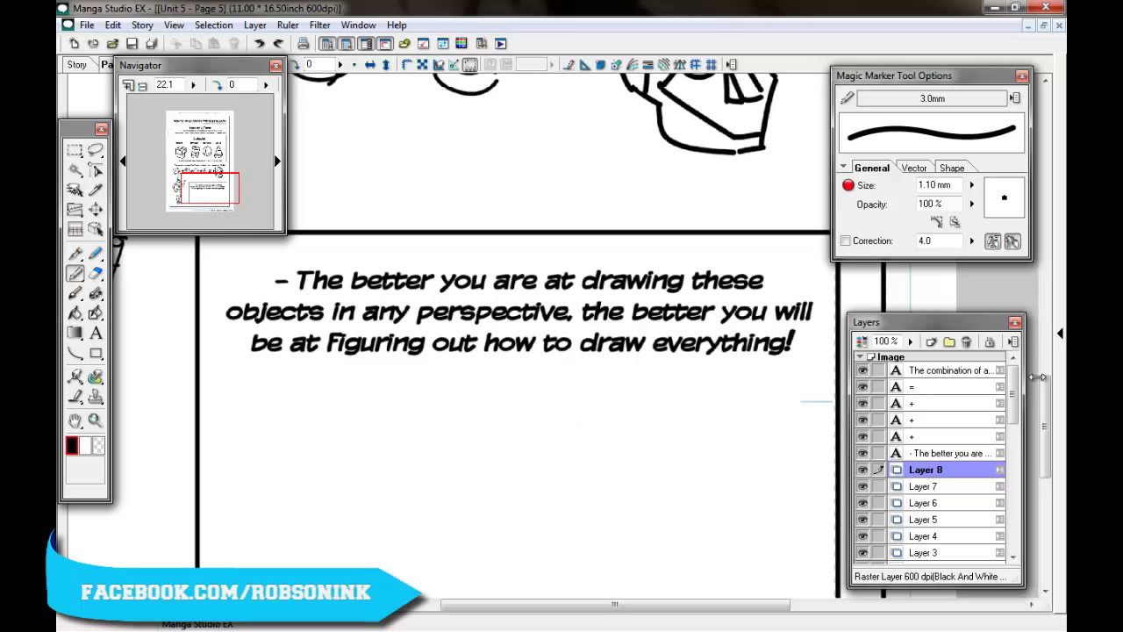
Add a detail mark to the tissue box drawing inside the advice box
{"action": "scroll", "scroll_direction": "up", "scroll_amount": 3}
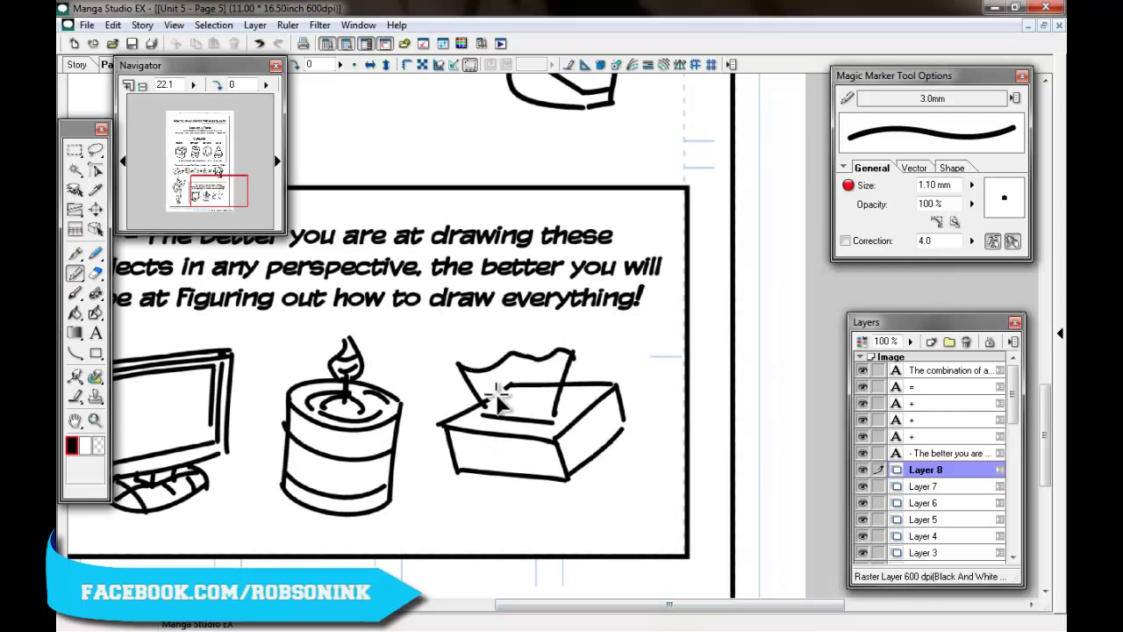
{"action": "left_click", "coordinate": [95, 255]}
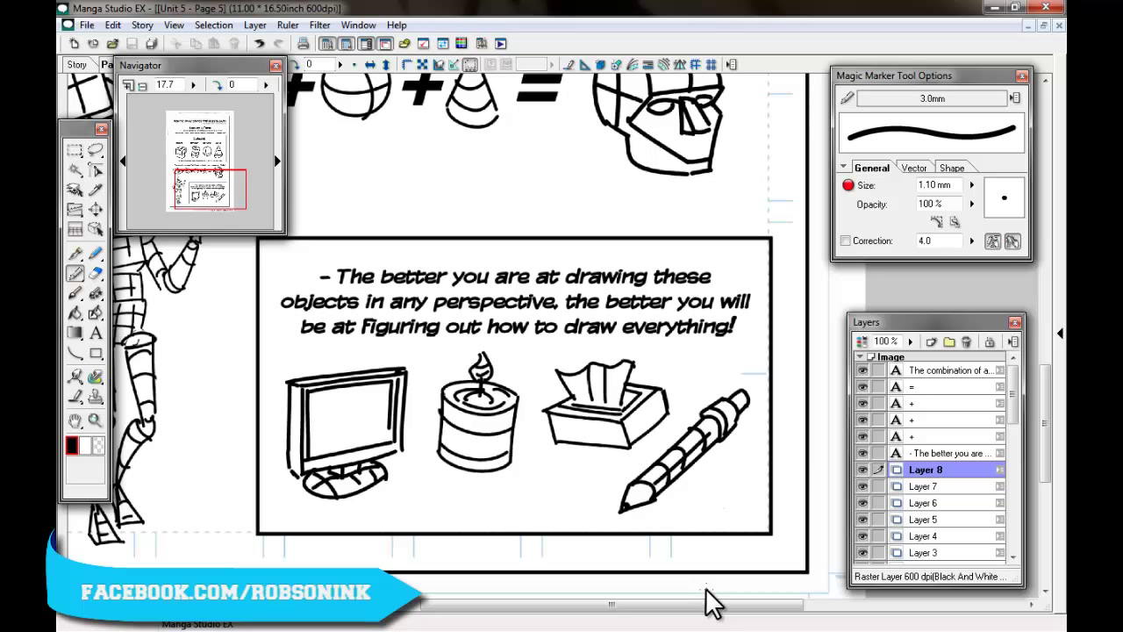
{"action": "mouse_move", "coordinate": [403, 452]}
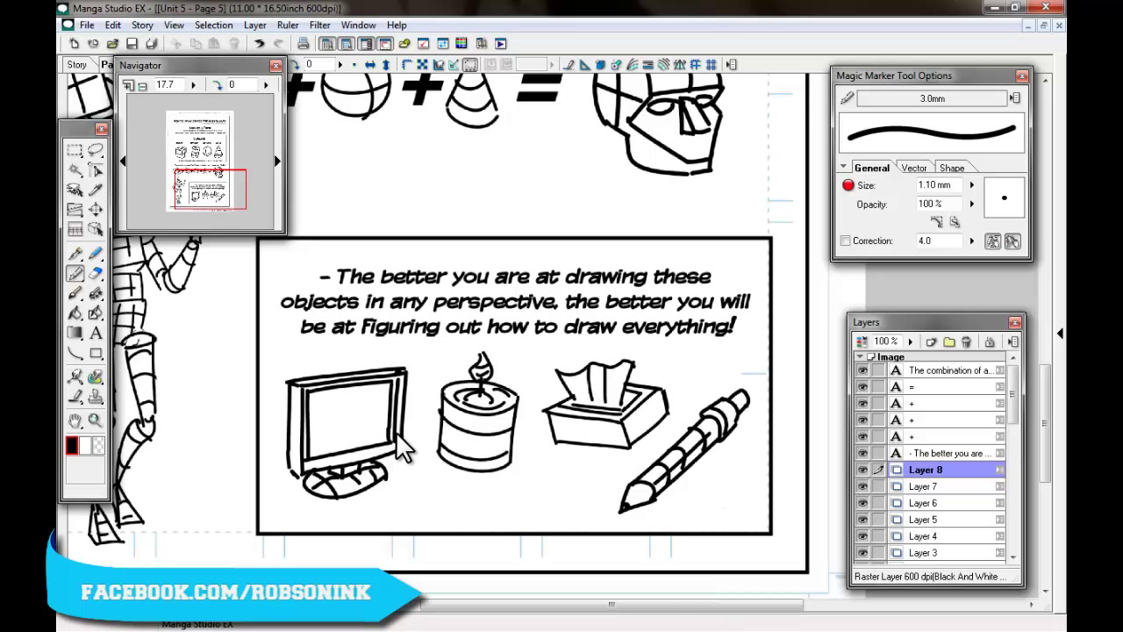
{"action": "mouse_move", "coordinate": [407, 400]}
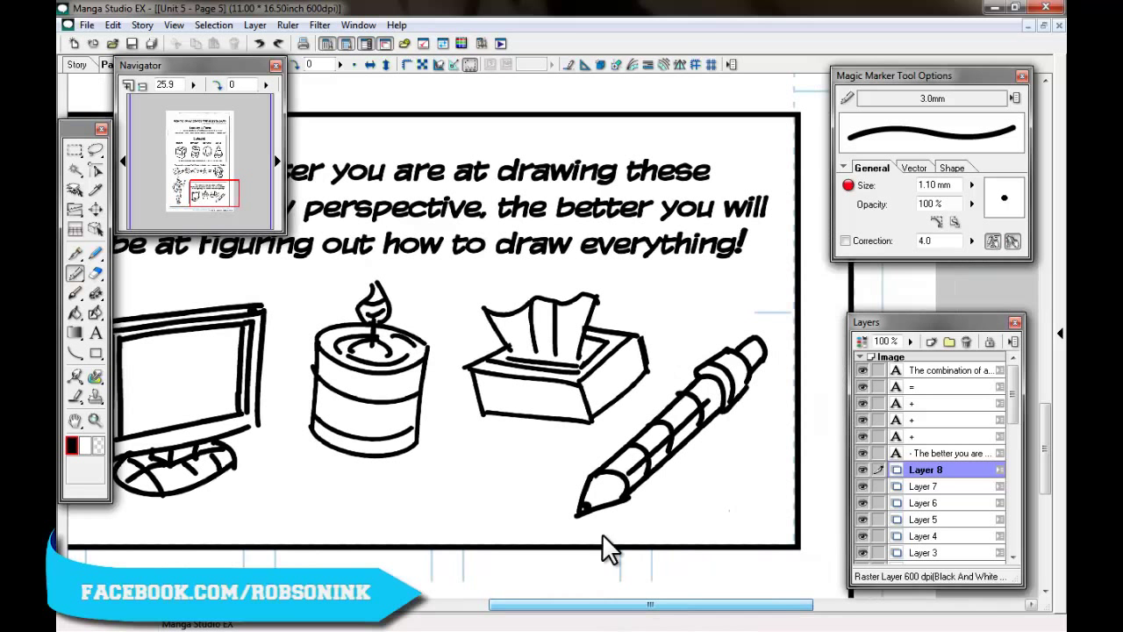
{"action": "mouse_move", "coordinate": [465, 435]}
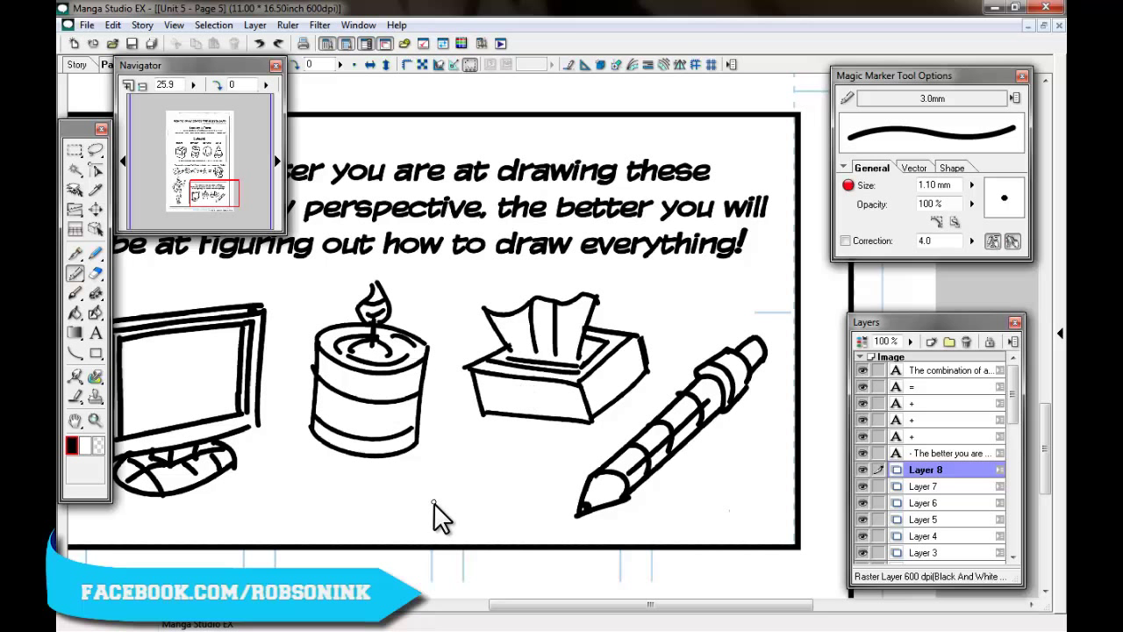
{"action": "mouse_move", "coordinate": [638, 417]}
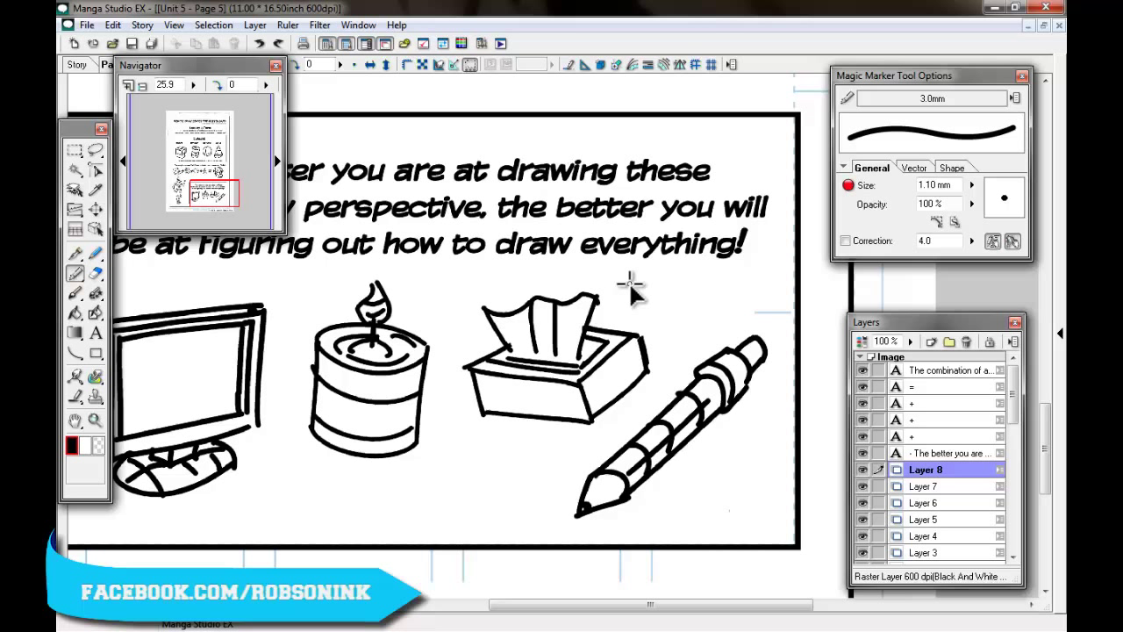
{"action": "mouse_move", "coordinate": [663, 404]}
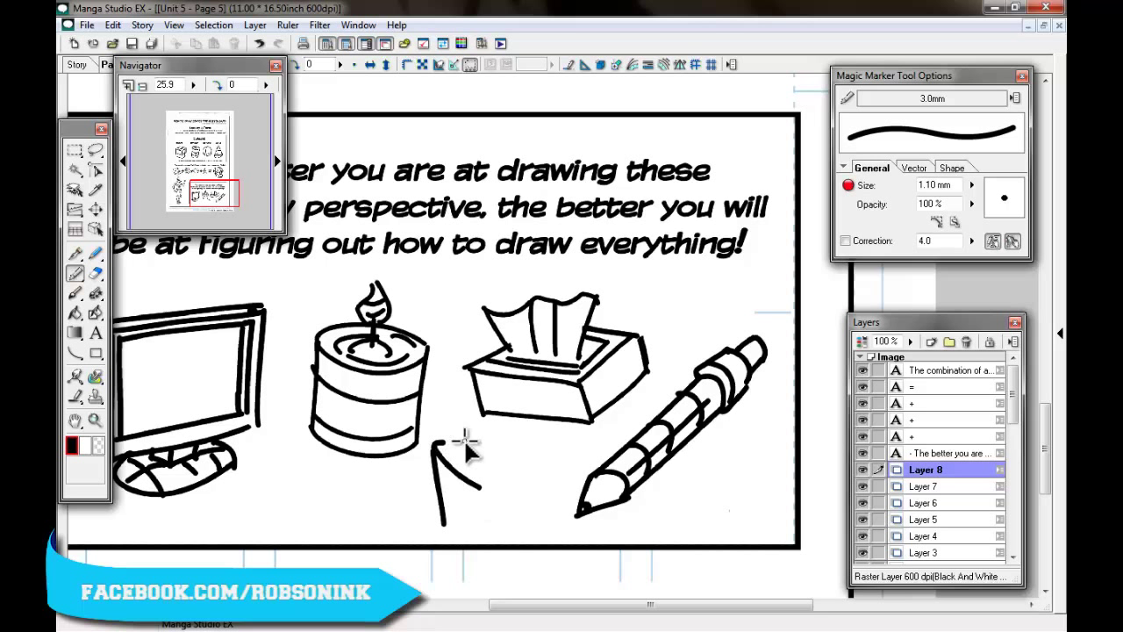
Draw a short Magic Marker stroke below the tissue box sketch
{"action": "left_click_drag", "start_coordinate": [465, 439], "coordinate": [553, 495]}
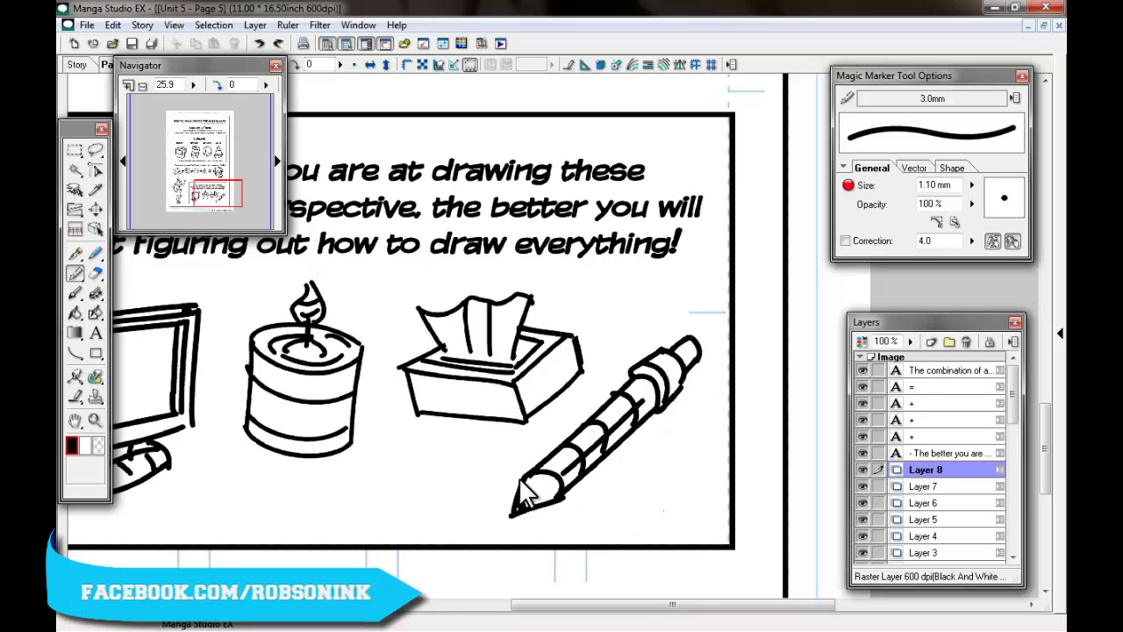
{"action": "mouse_move", "coordinate": [588, 477]}
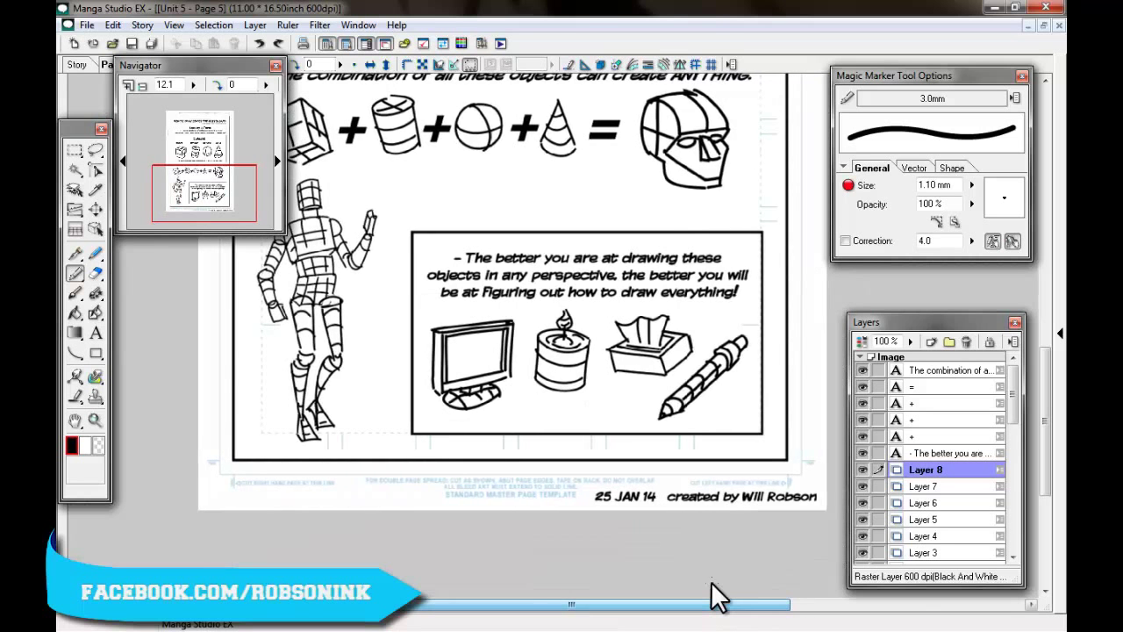
{"action": "scroll", "scroll_direction": "up", "scroll_amount": 3}
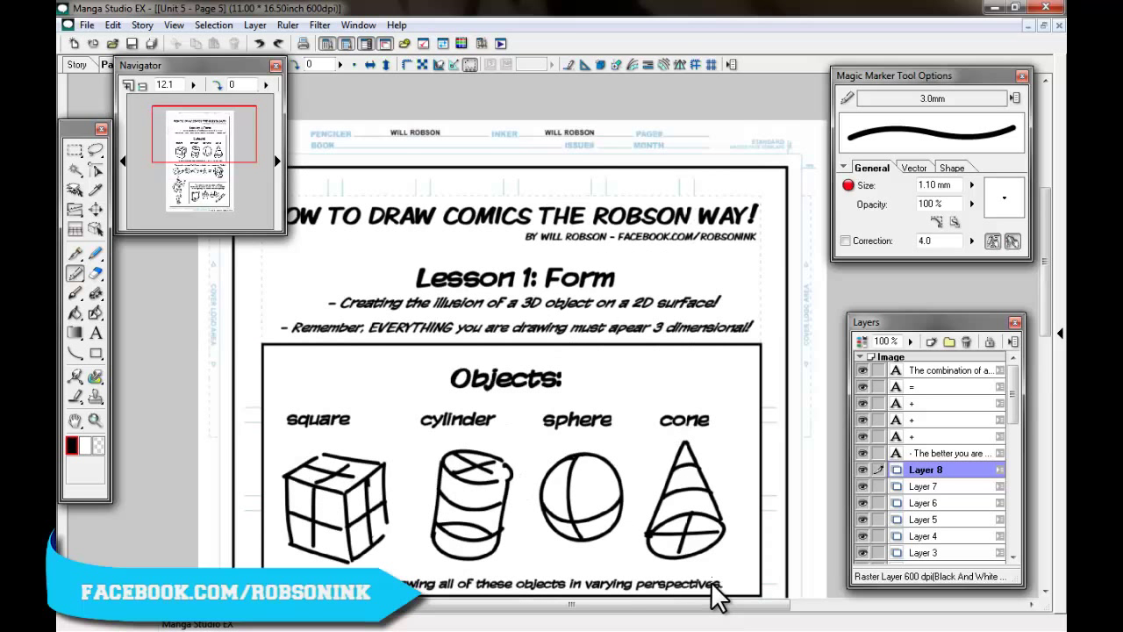
{"action": "scroll", "scroll_direction": "down", "scroll_amount": 3}
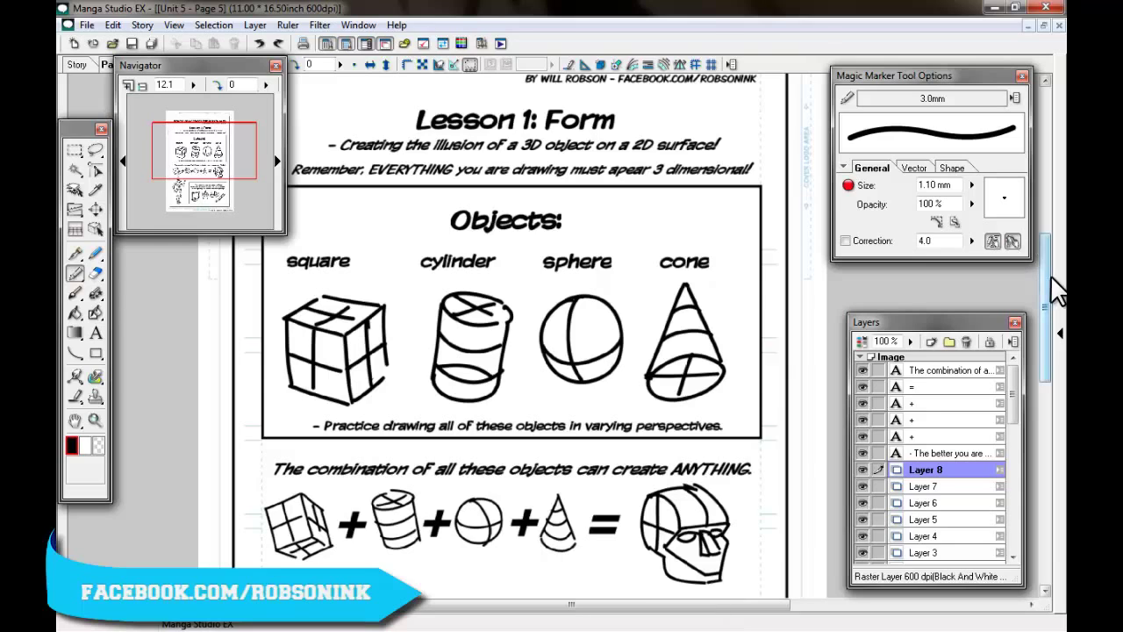
{"action": "scroll", "scroll_direction": "down", "scroll_amount": 3}
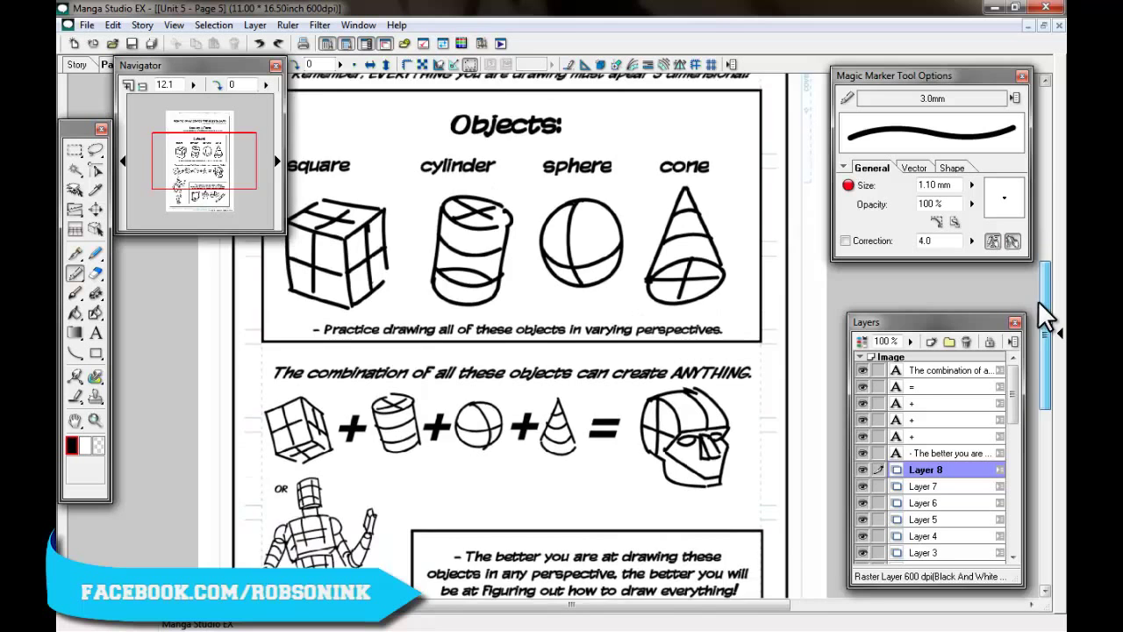
{"action": "scroll", "scroll_direction": "down", "scroll_amount": 3}
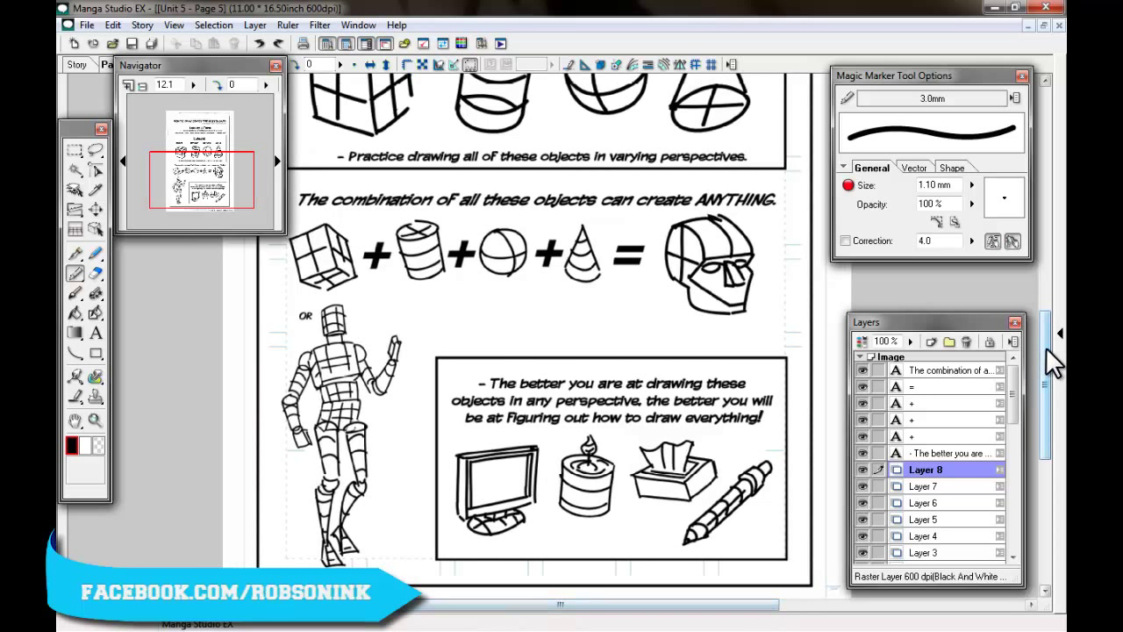
{"action": "scroll", "scroll_direction": "up", "scroll_amount": 3}
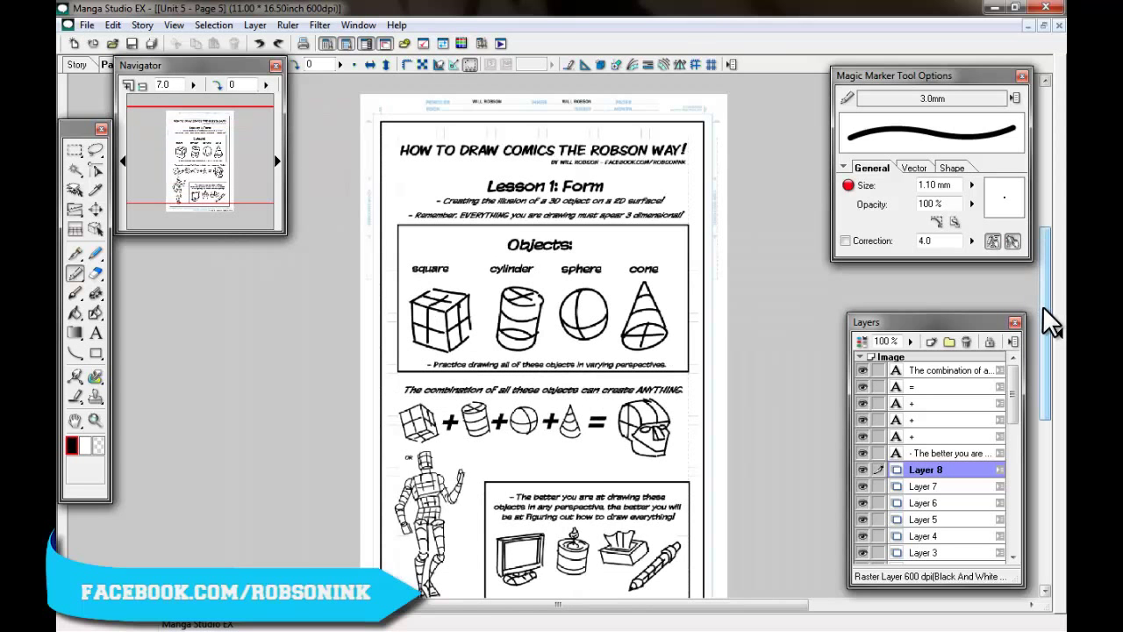
{"action": "scroll", "scroll_direction": "down", "scroll_amount": 3}
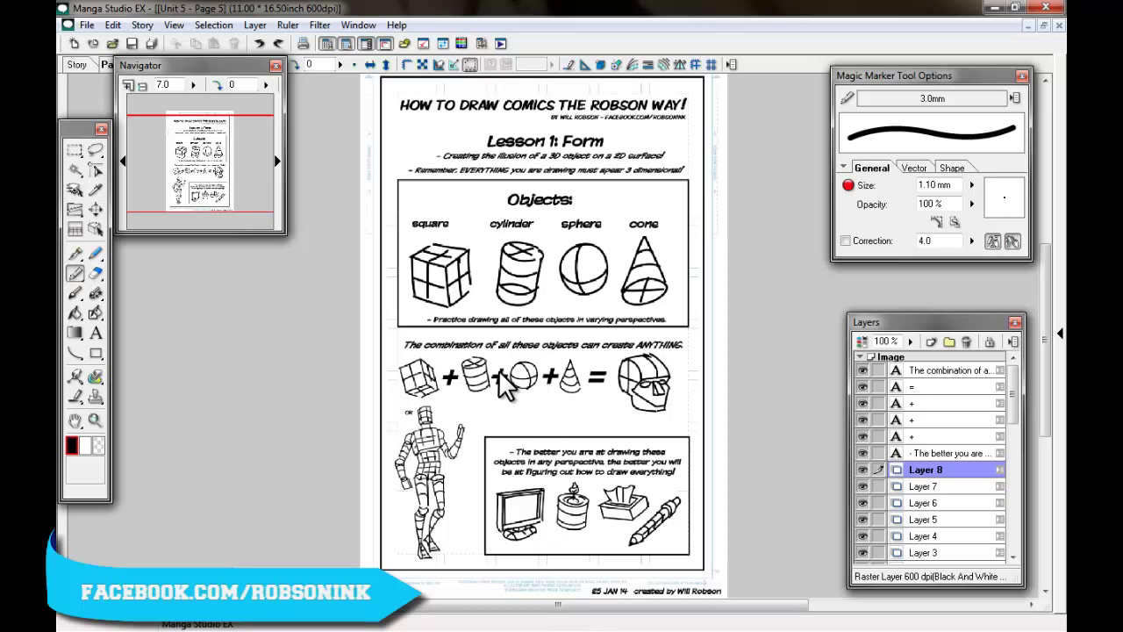
{"action": "mouse_move", "coordinate": [526, 442]}
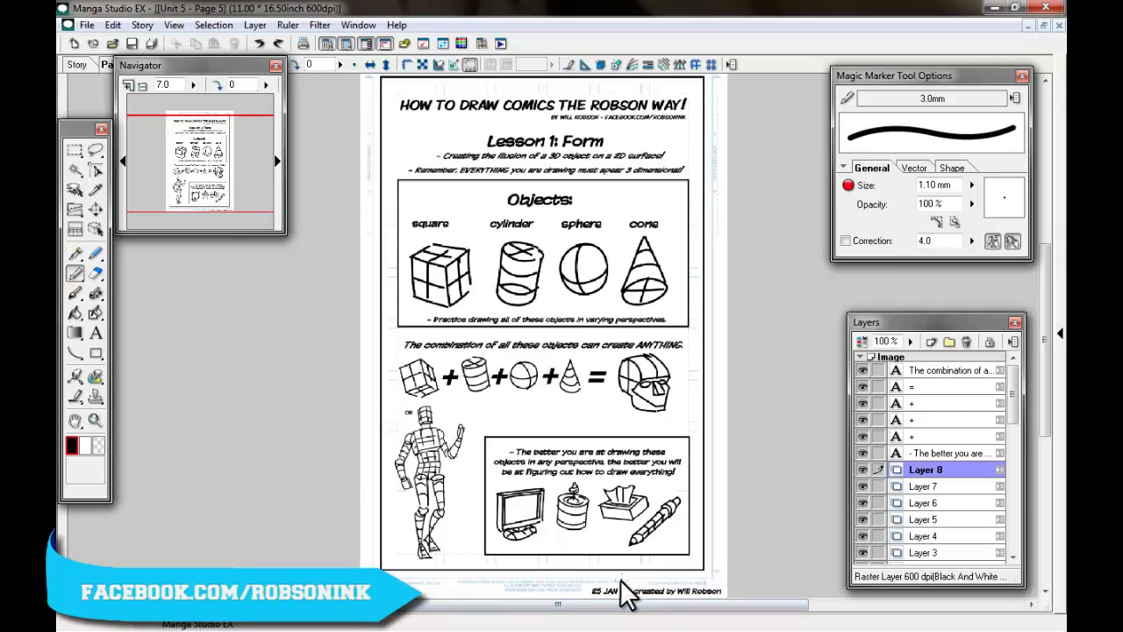
{"action": "scroll", "scroll_direction": "up", "scroll_amount": 3}
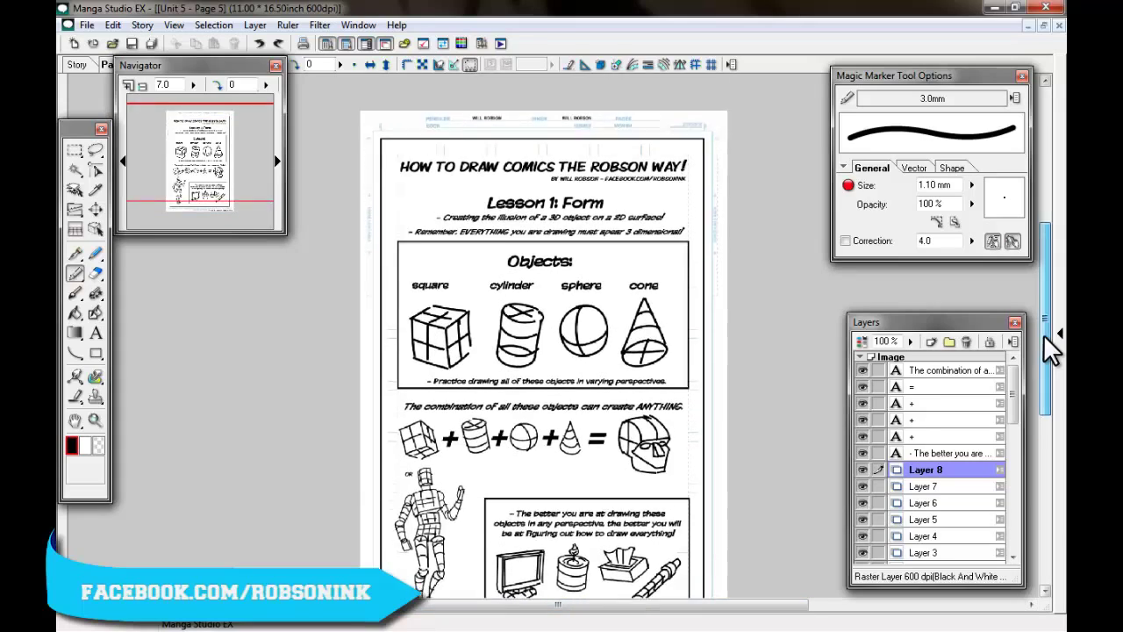